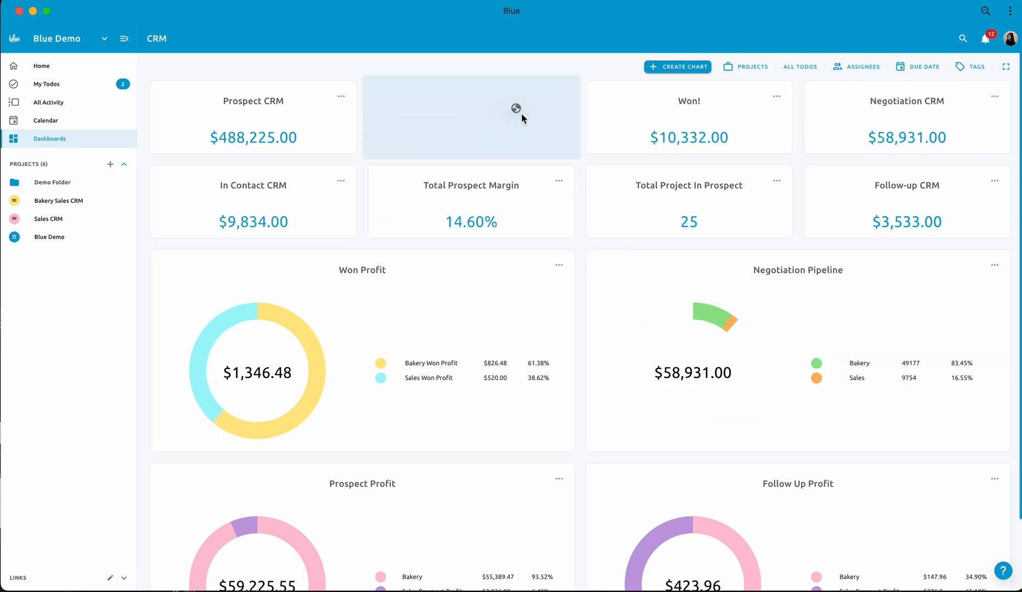
- Try a Hey Blue Team! project filter on the dashboard, then clear it
scroll("down", 3)
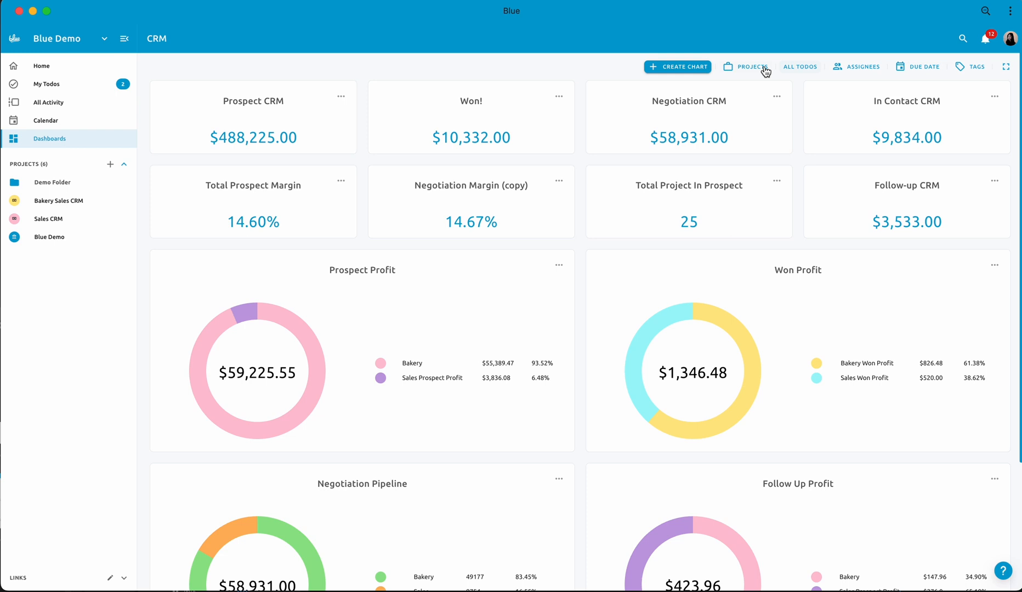
left_click(748, 67)
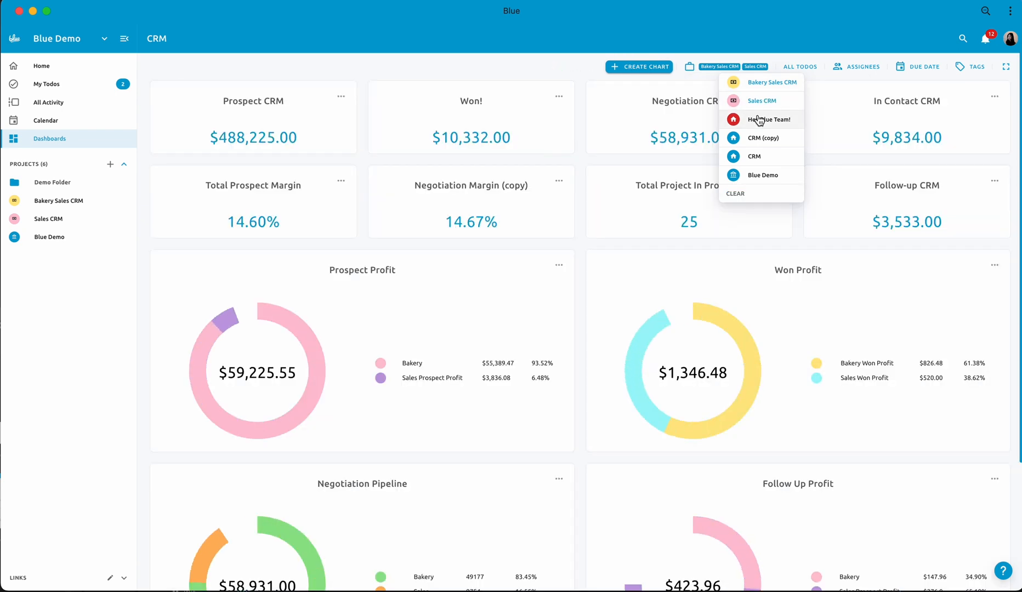
left_click(770, 119)
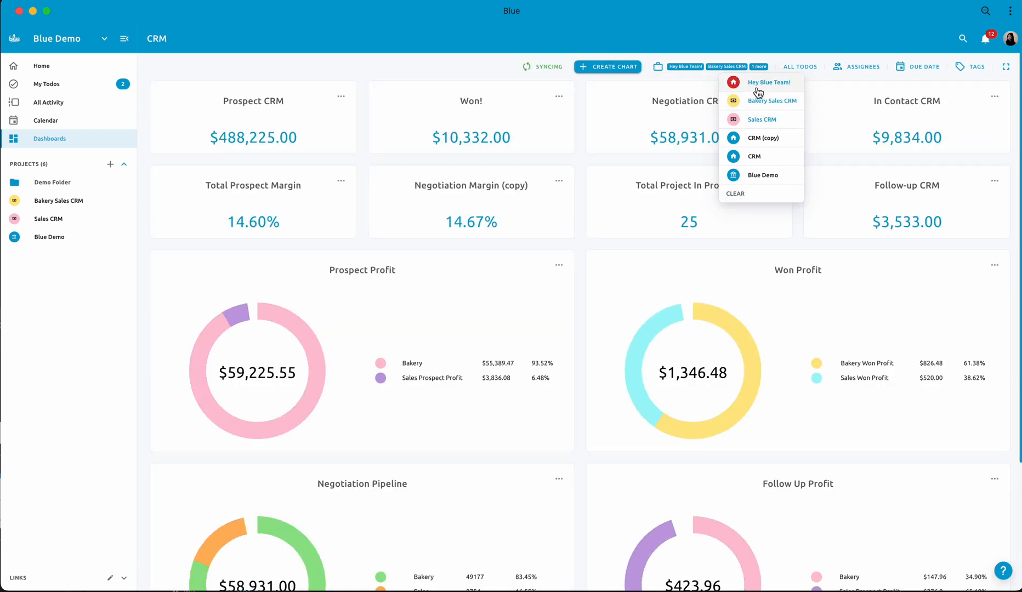
left_click(758, 66)
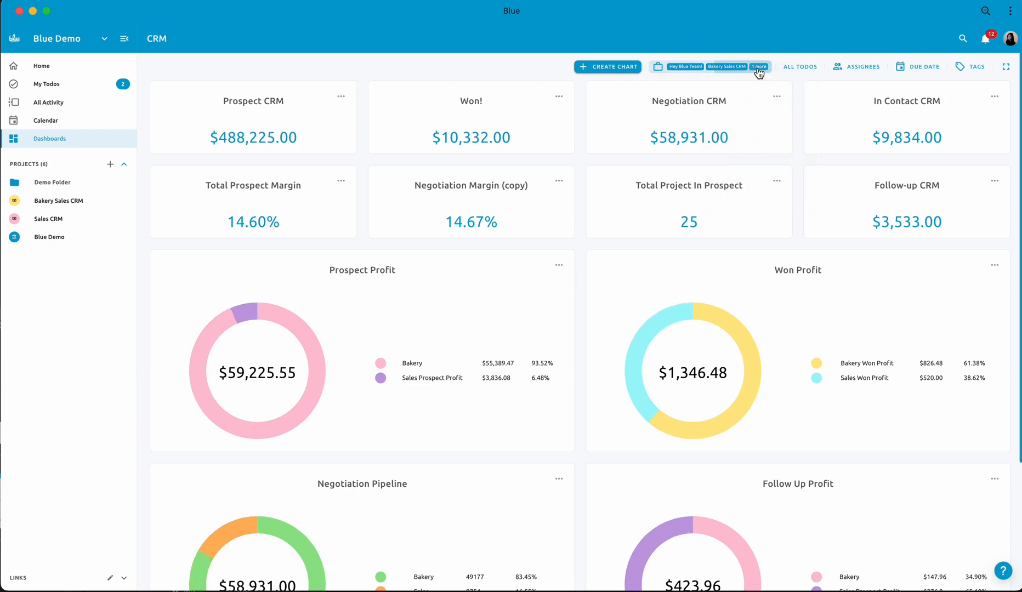
left_click(759, 67)
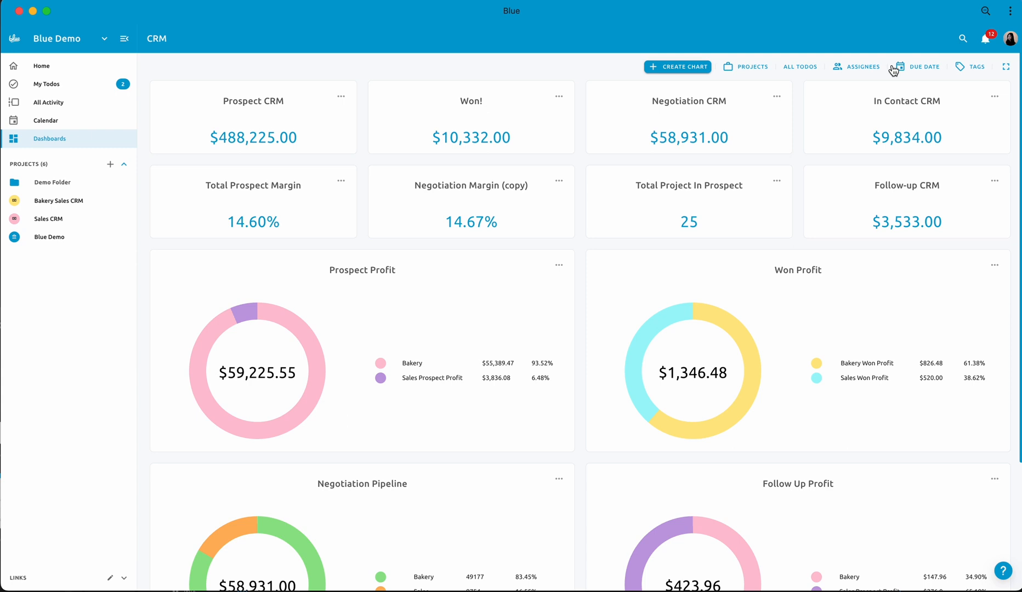
- Apply a May 1–May 31 due date filter, remove it, then filter by Priority tag
left_click(921, 66)
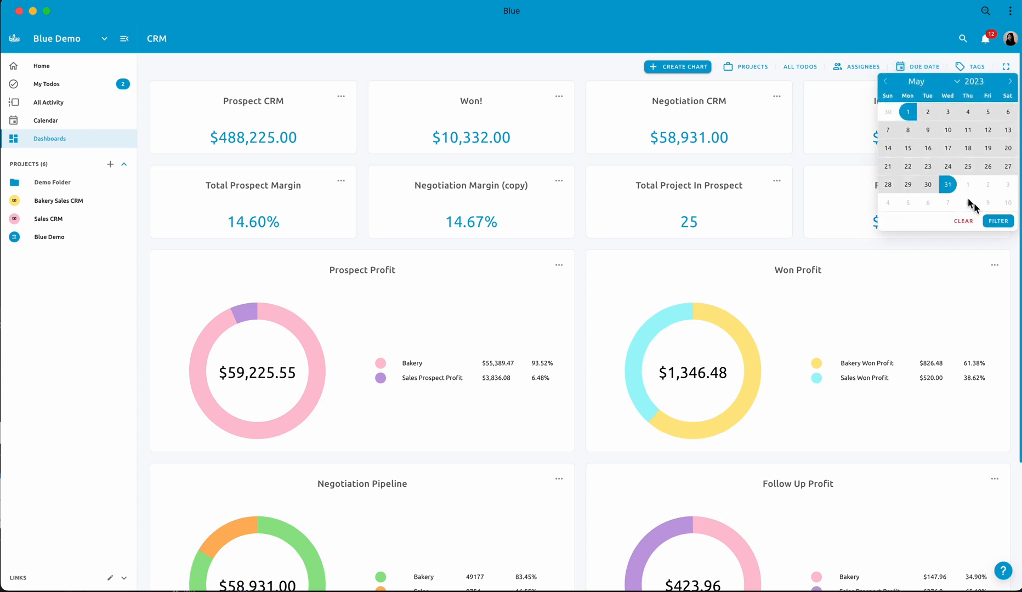
left_click(997, 221)
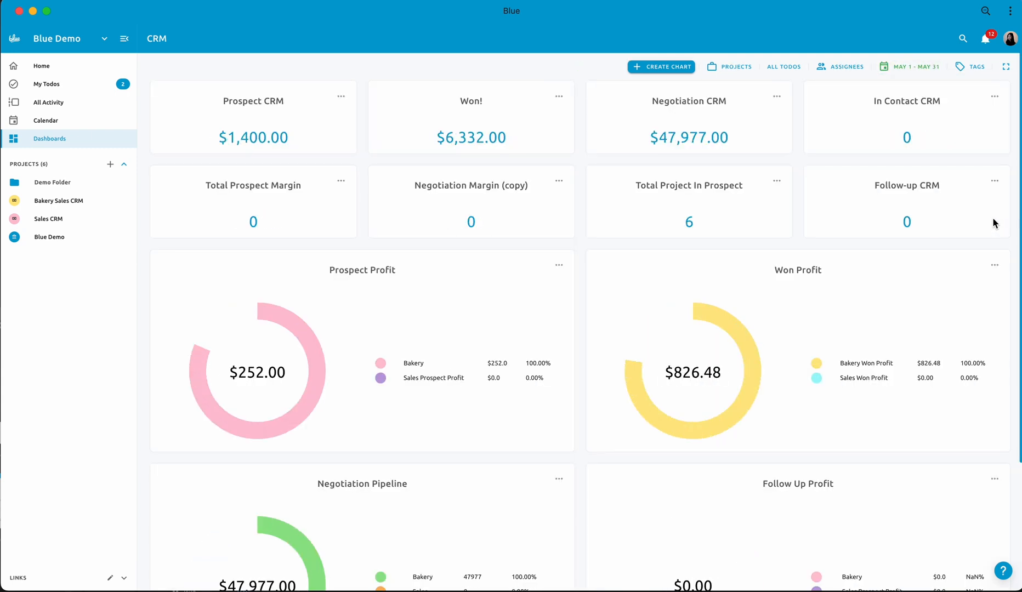
scroll("down", 3)
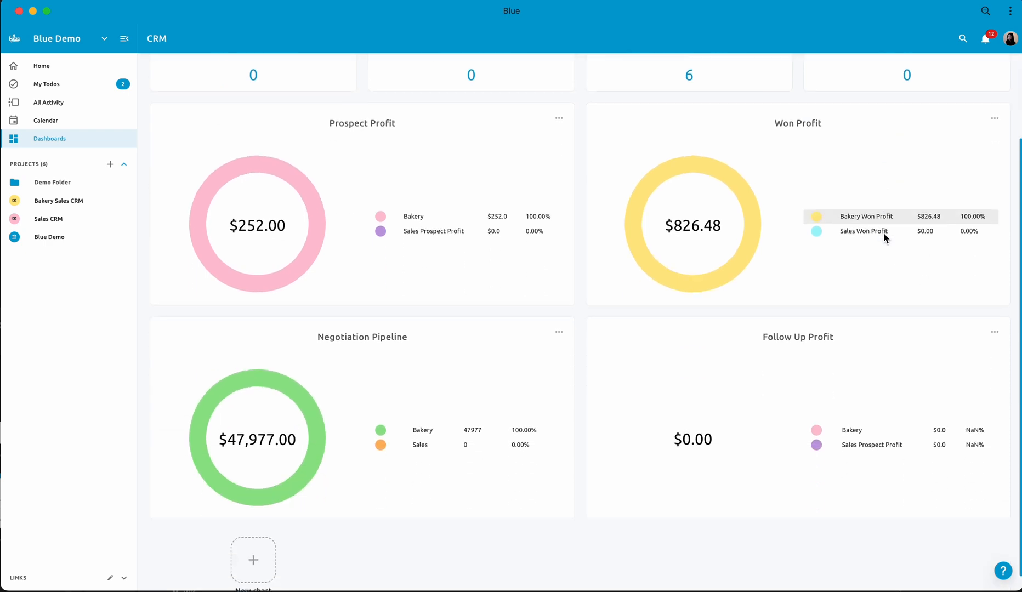
left_click(909, 66)
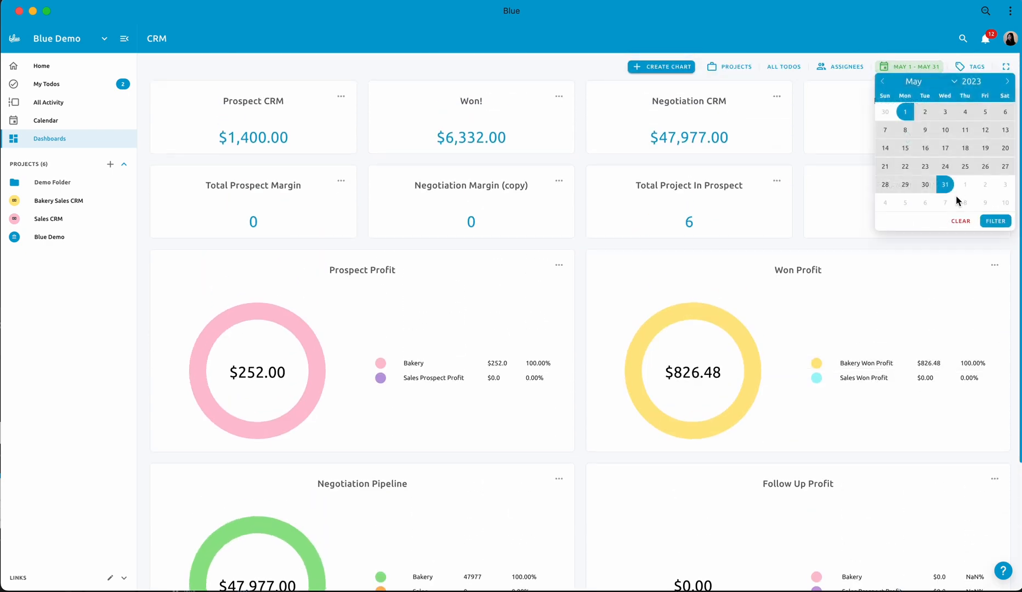
left_click(971, 66)
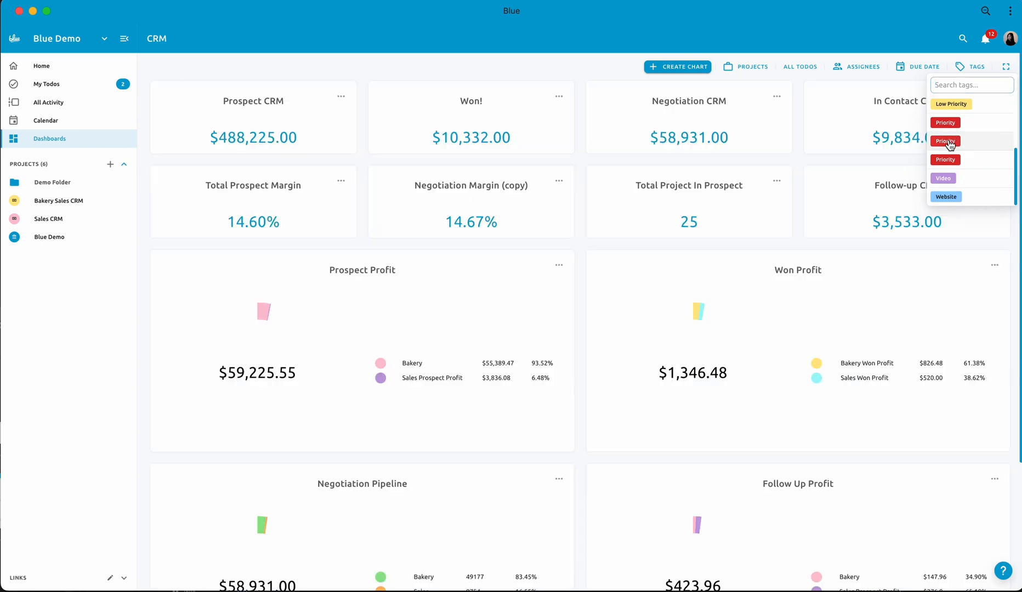
left_click(946, 141)
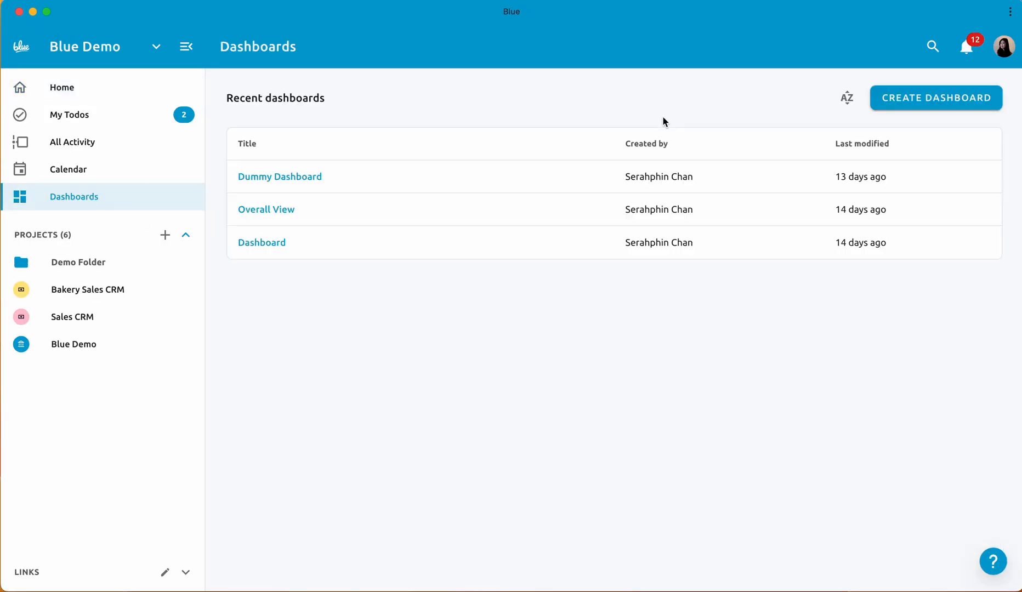
- Open a recent dashboard and edit the card's Sales value to count only Negotiate todos
left_click(935, 97)
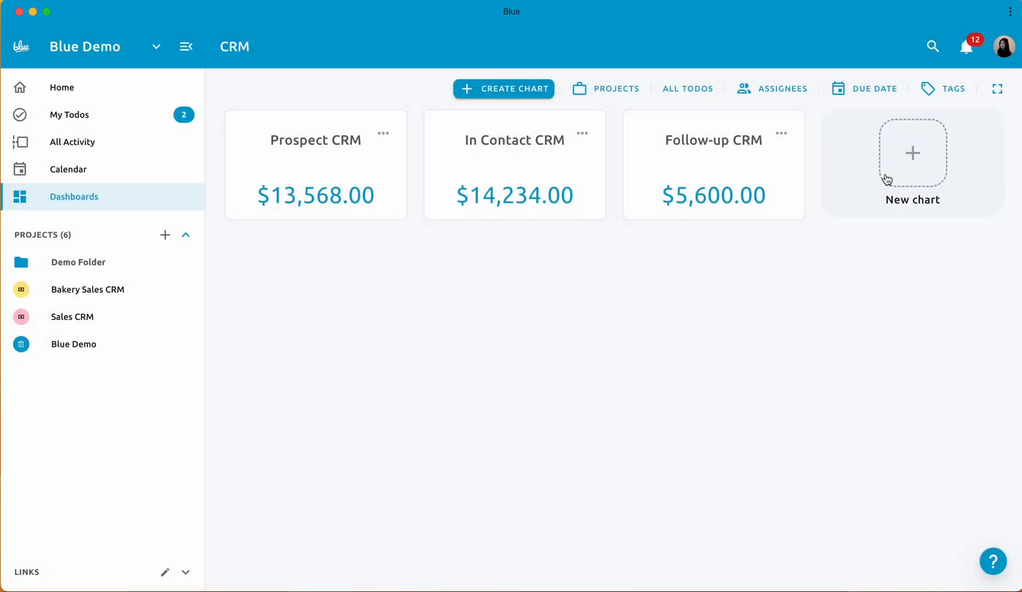
left_click(781, 133)
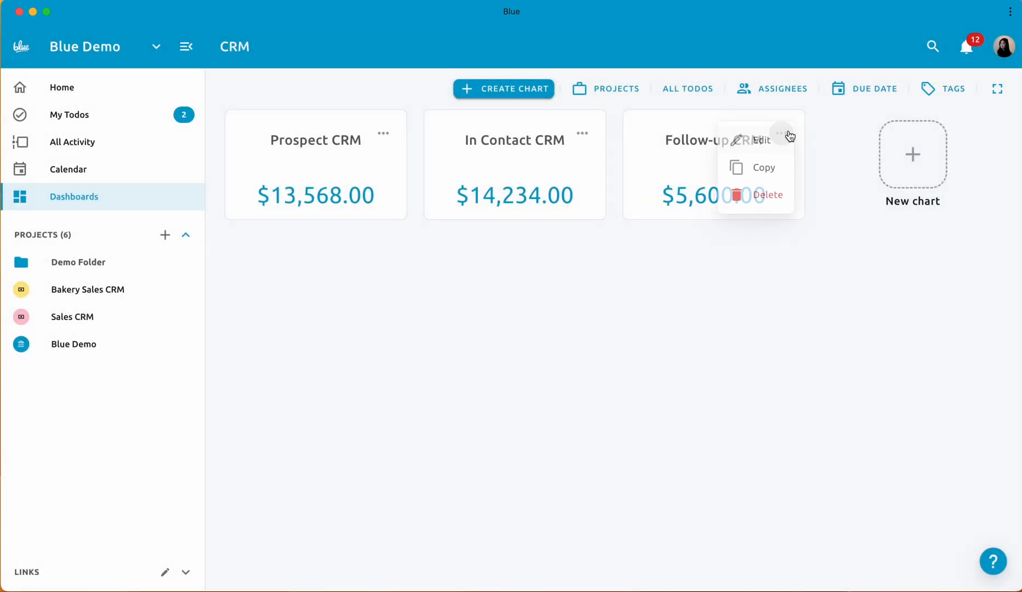
left_click(760, 141)
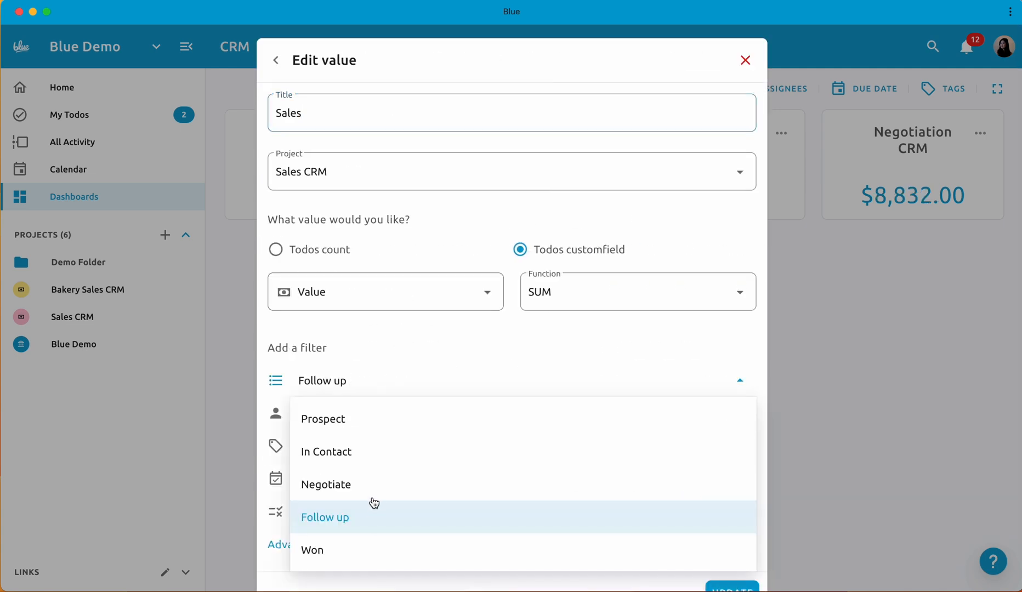
left_click(325, 484)
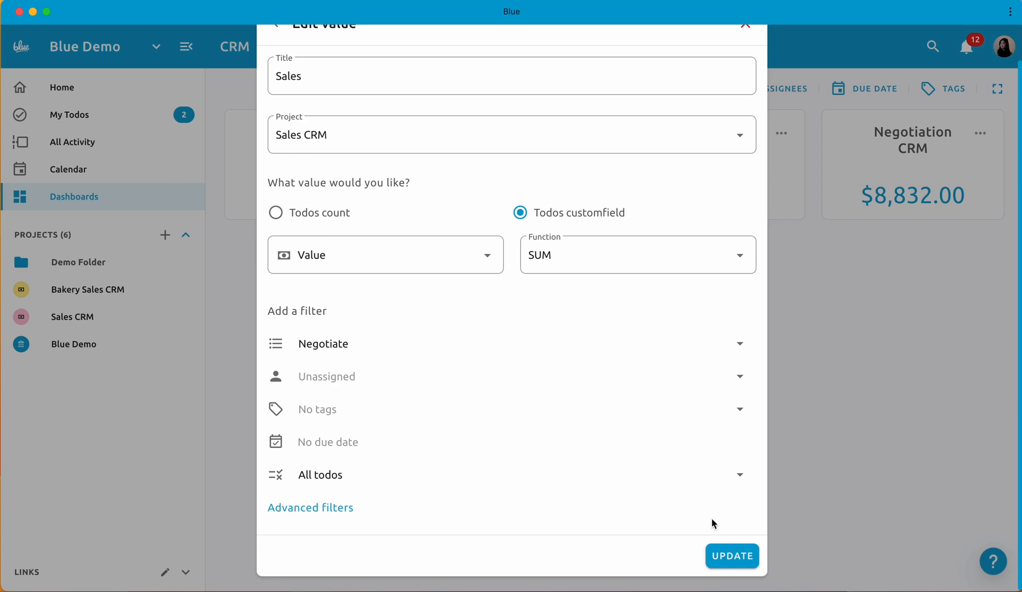
left_click(731, 555)
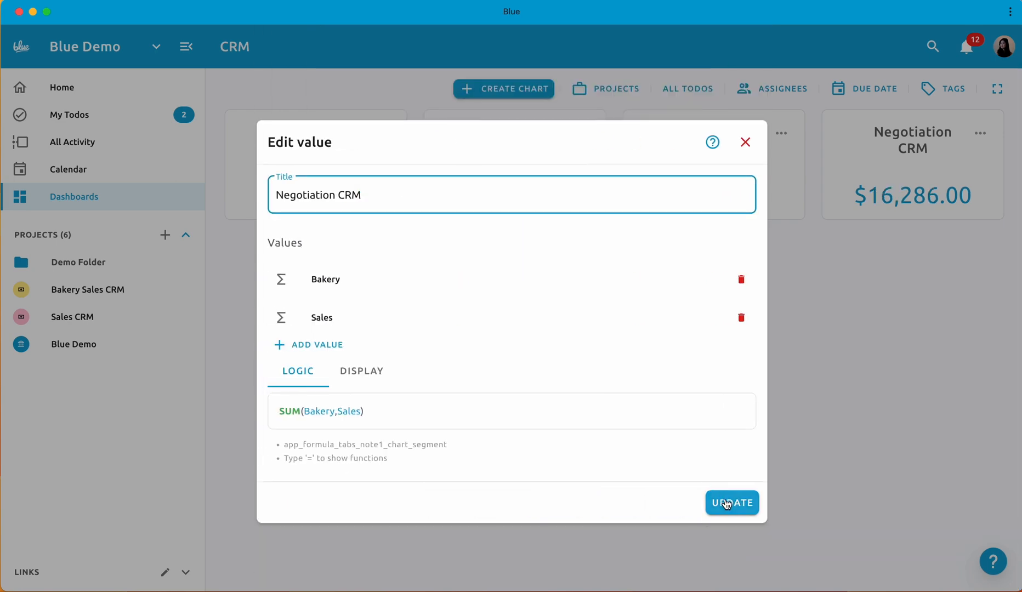
left_click(731, 502)
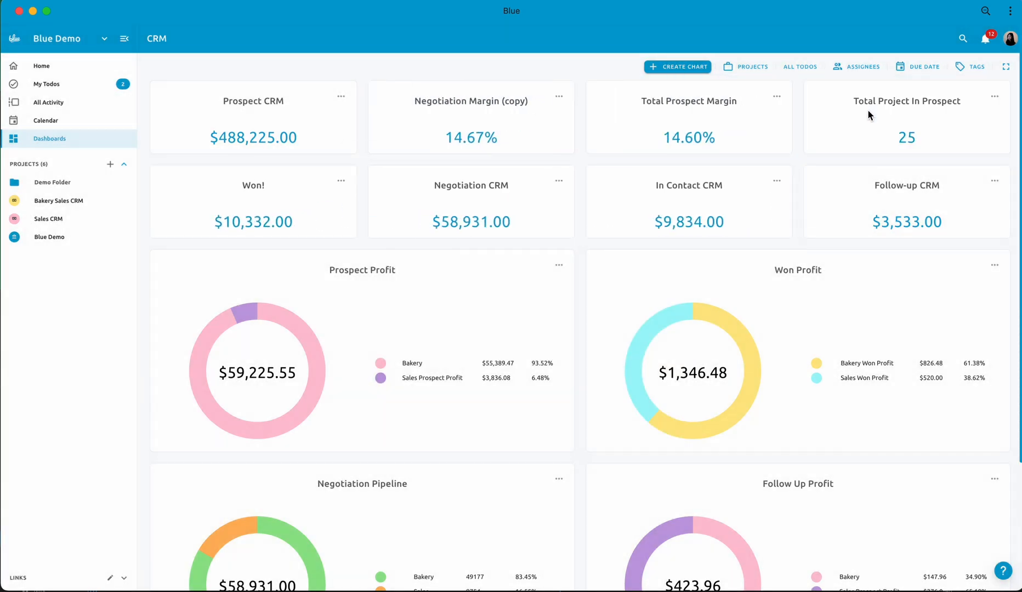
- Start a new stat card and add a Sales CRM value summing the Value field for Prospect todos
left_click(677, 66)
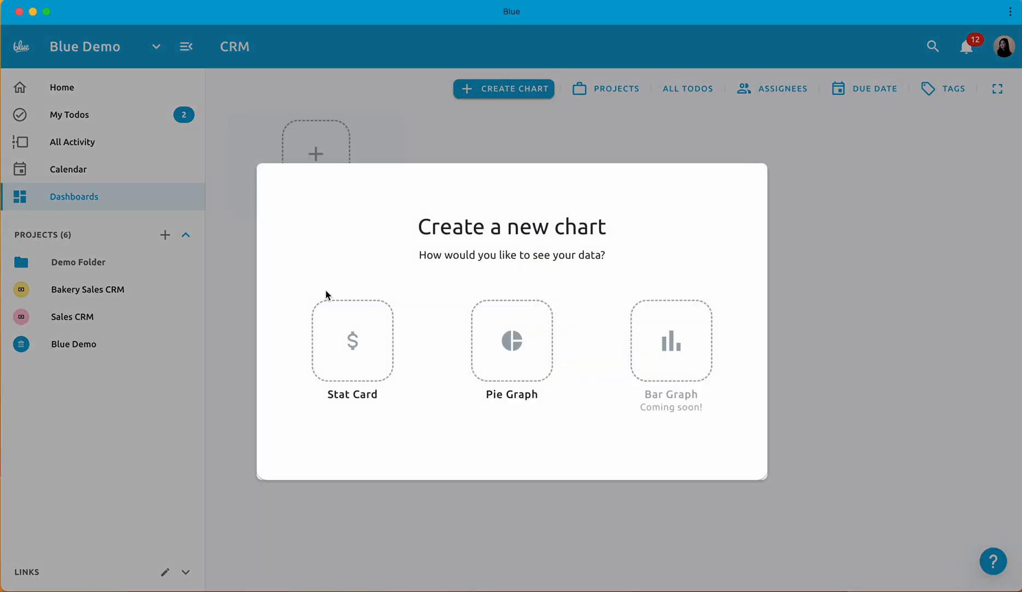
left_click(352, 341)
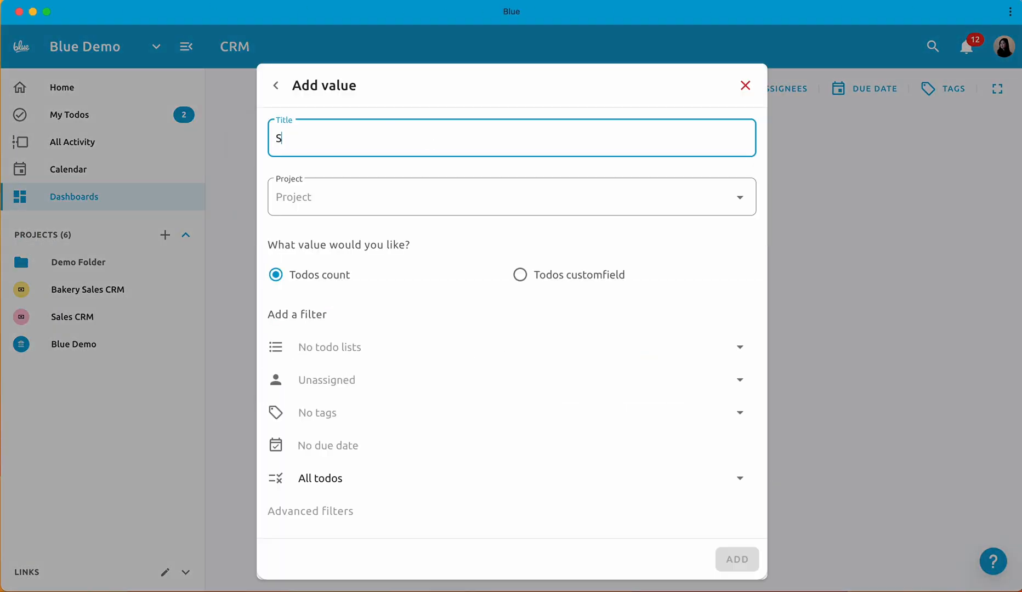
type("ales CRM")
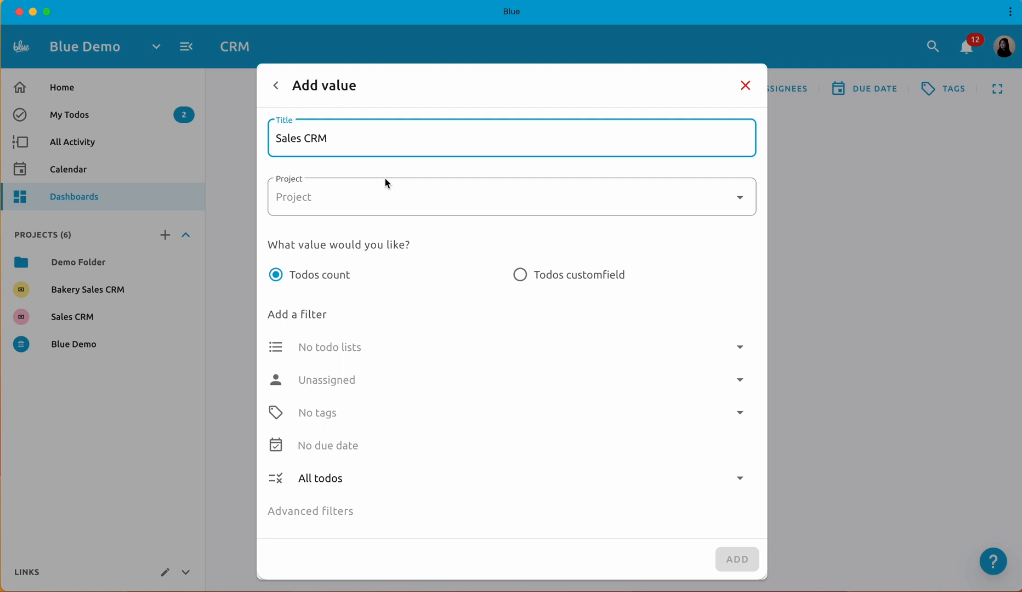
left_click(510, 196)
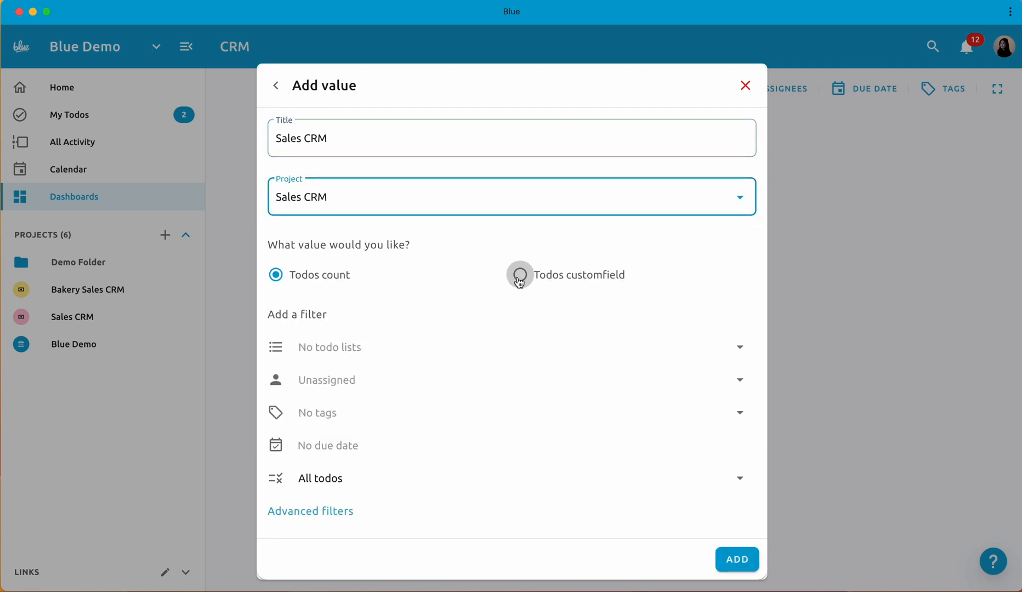
left_click(520, 275)
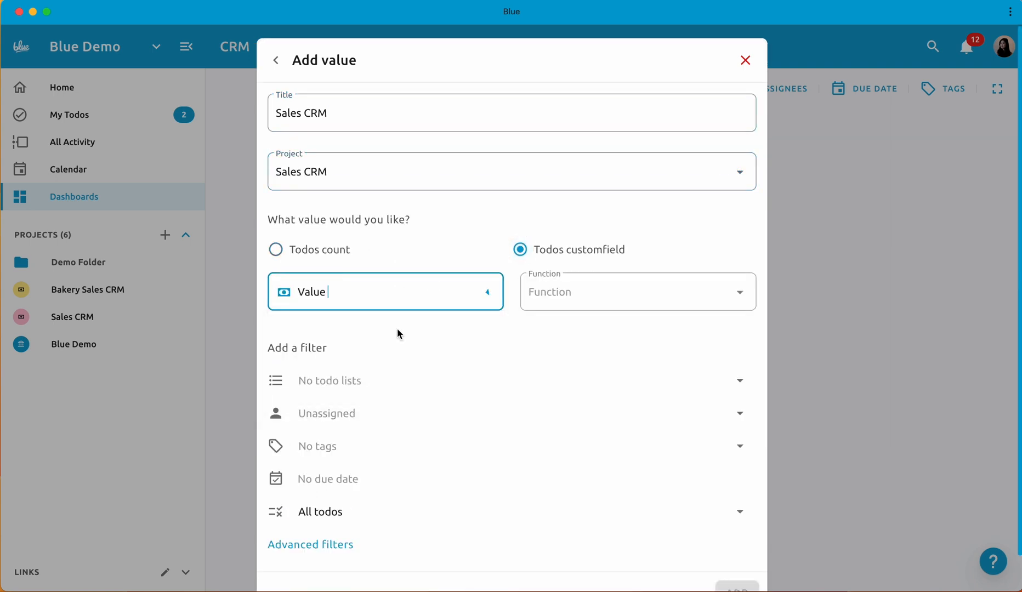
left_click(635, 292)
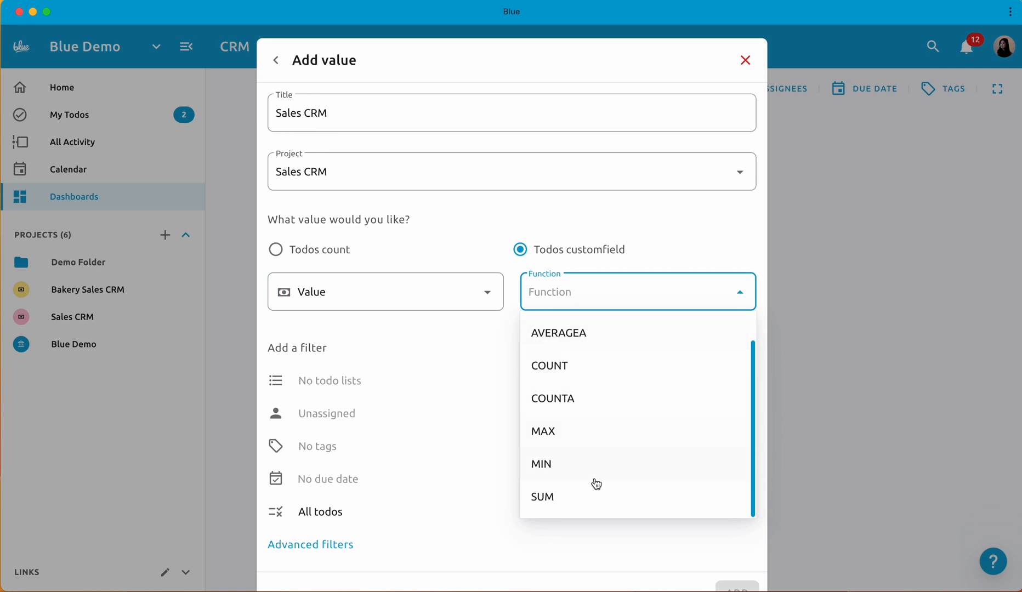
left_click(542, 496)
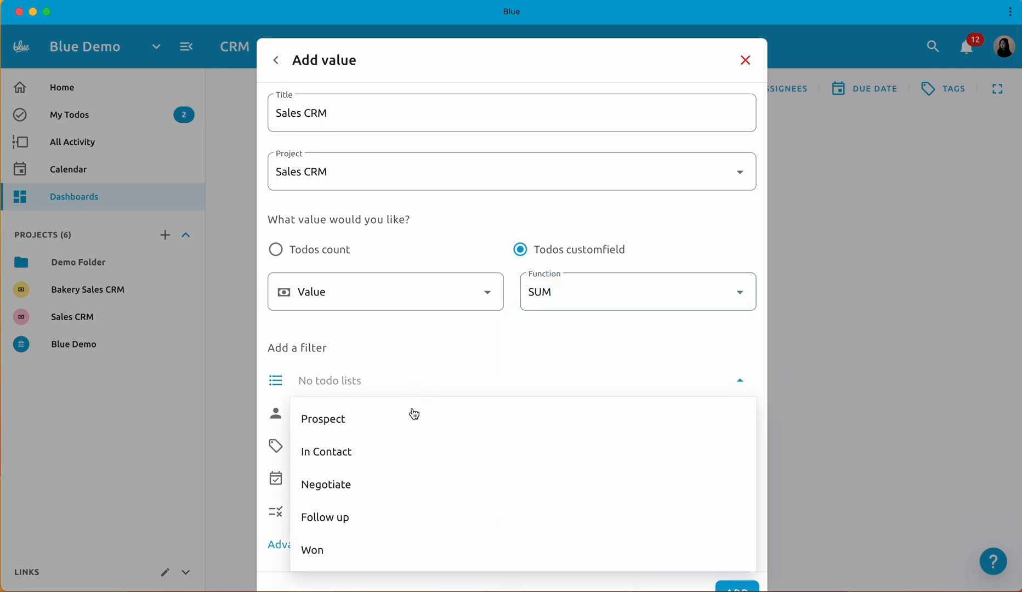
left_click(322, 419)
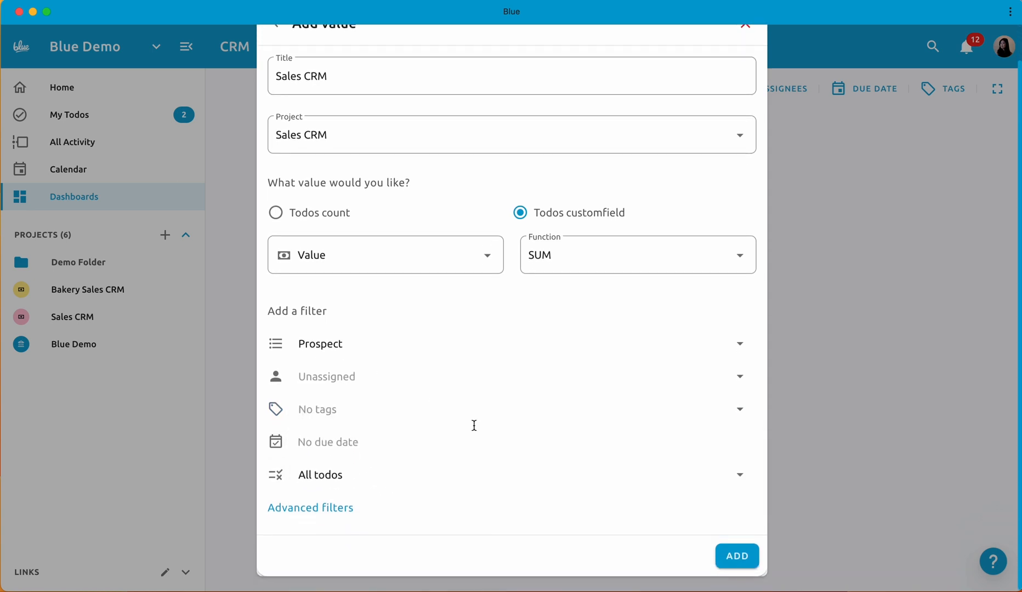
left_click(736, 556)
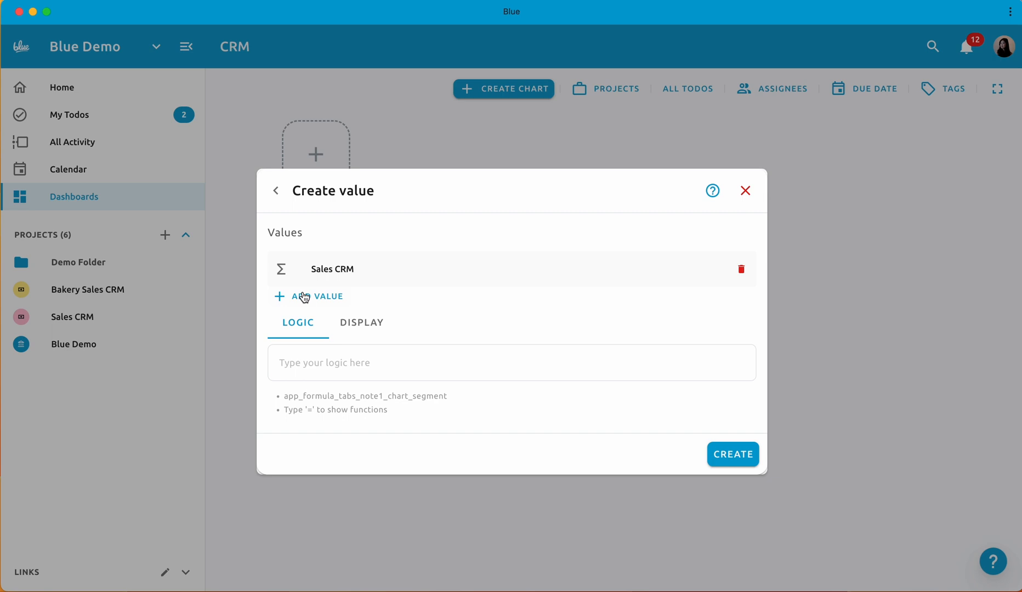
- Set the card logic to =SUM(Sales CRM,Bakery CRM), display as USD currency, and create it
type("=sum")
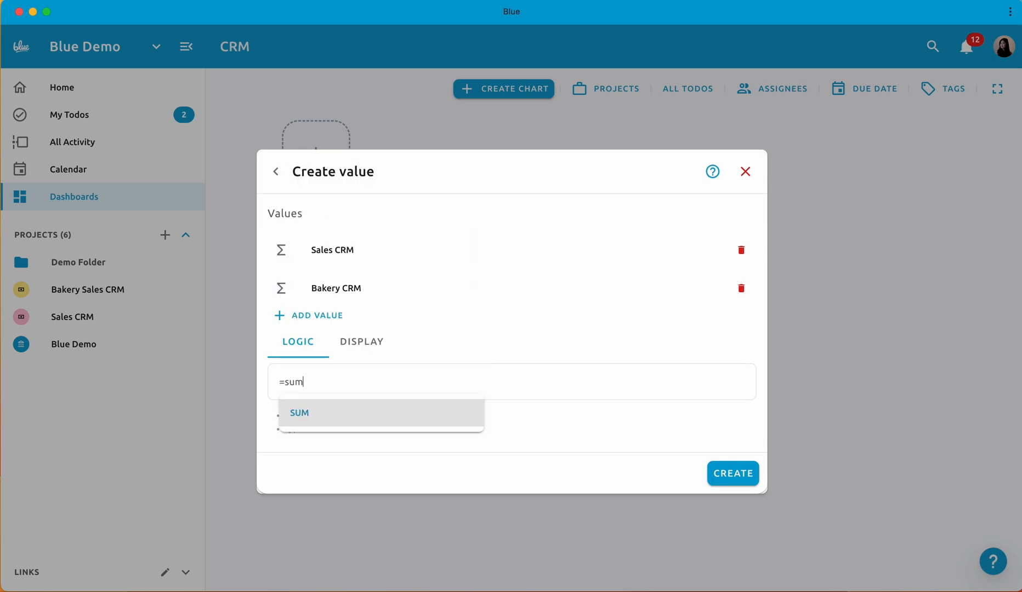
left_click(299, 412)
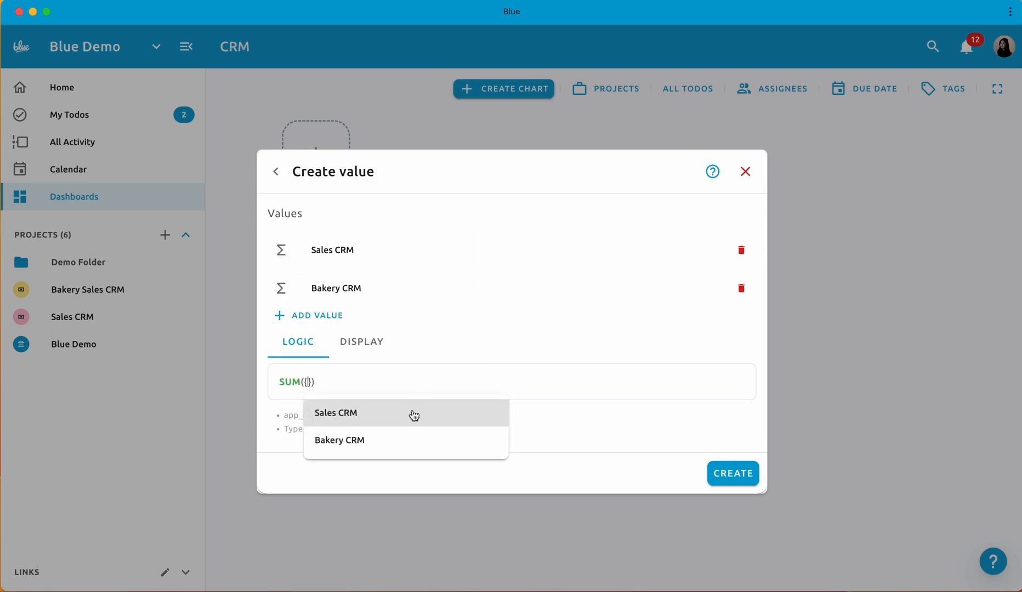
left_click(335, 413)
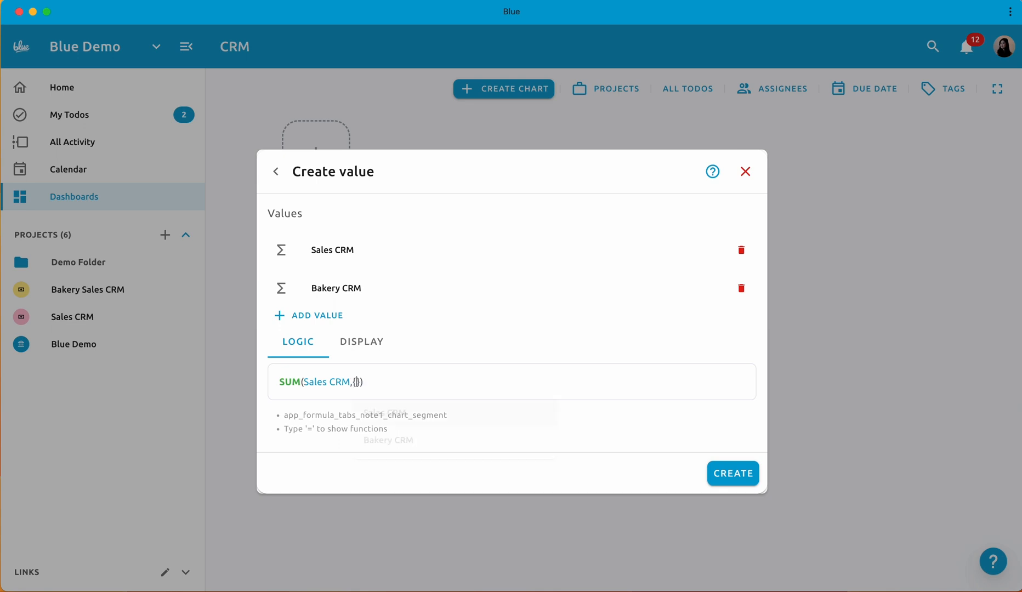
left_click(387, 440)
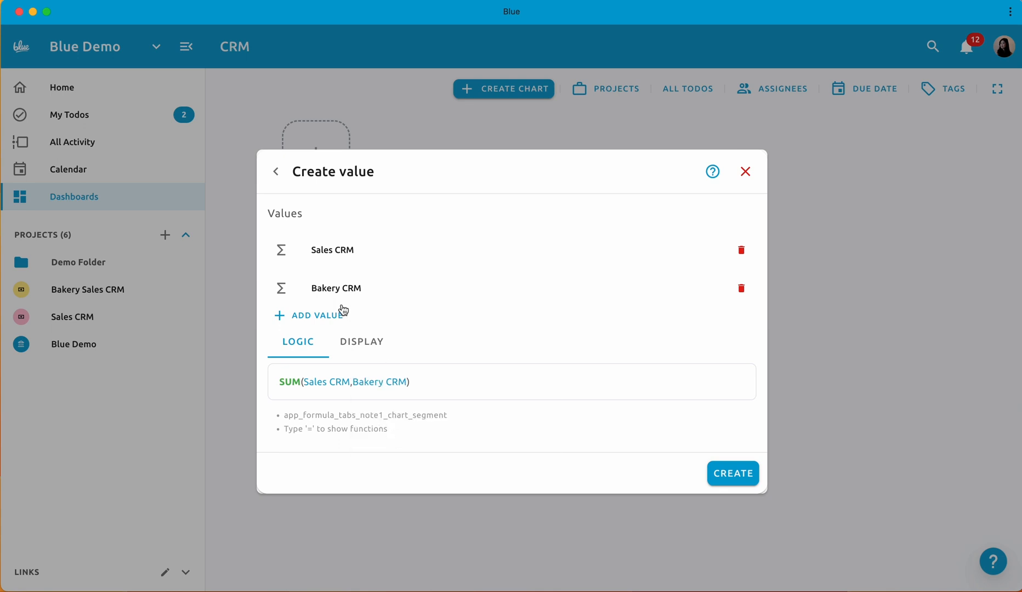
left_click(360, 341)
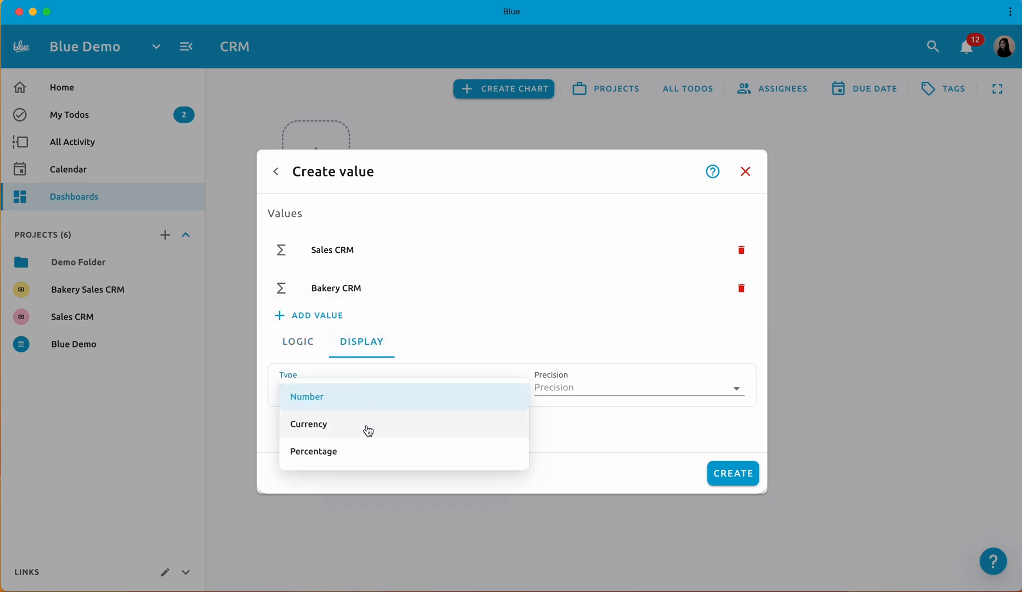
left_click(308, 424)
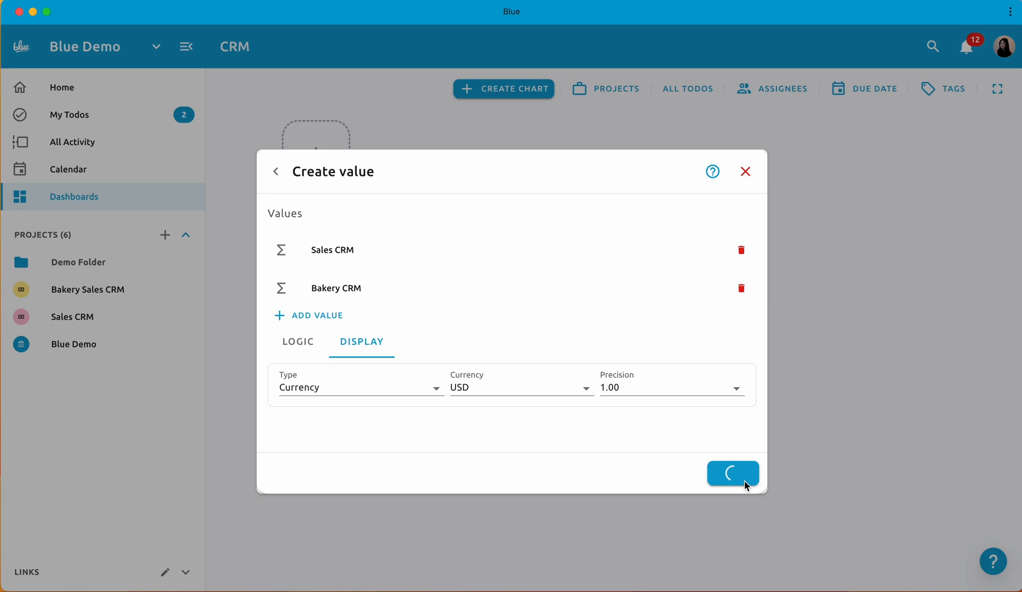
left_click(732, 473)
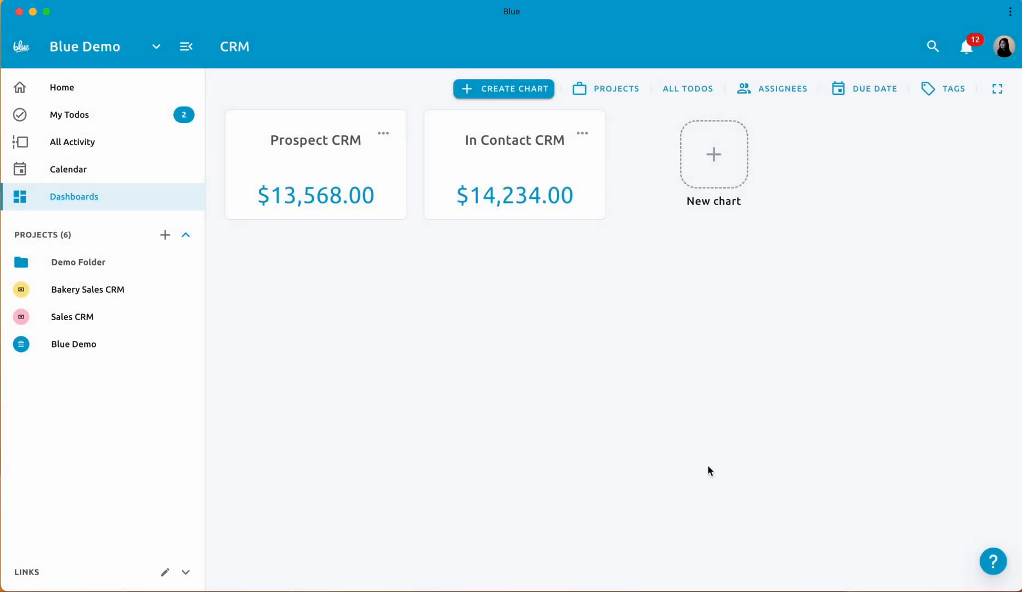
- Copy the In Contact CRM card and update its Bakery value to the Follow up list
left_click(582, 133)
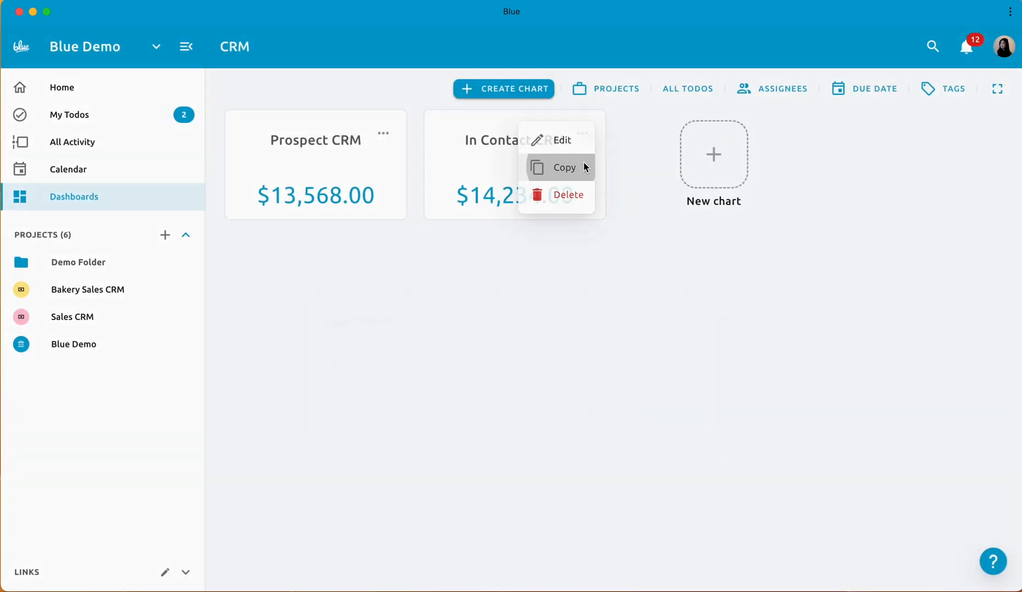
left_click(565, 167)
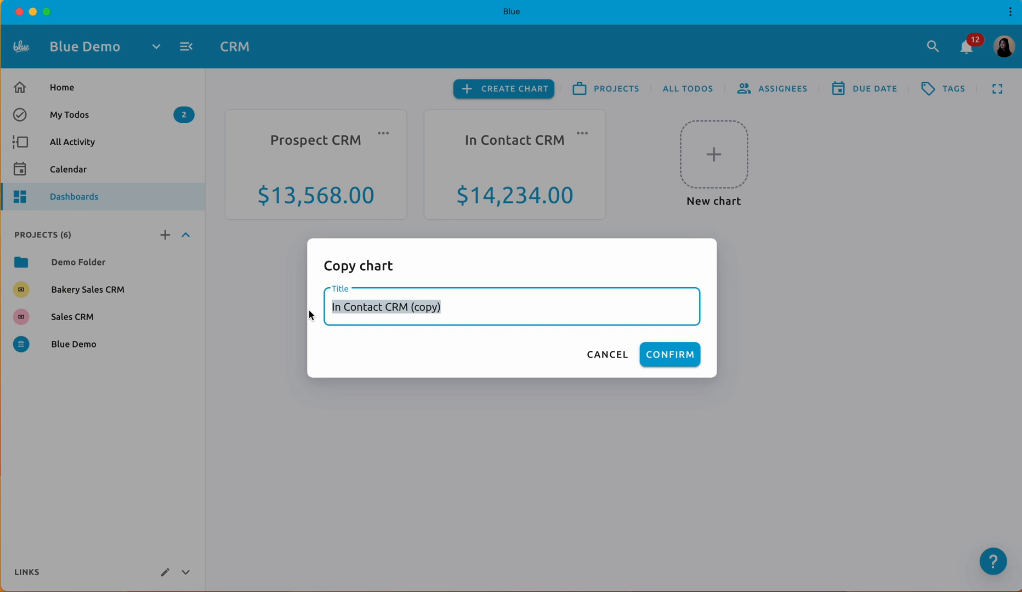
left_click(670, 354)
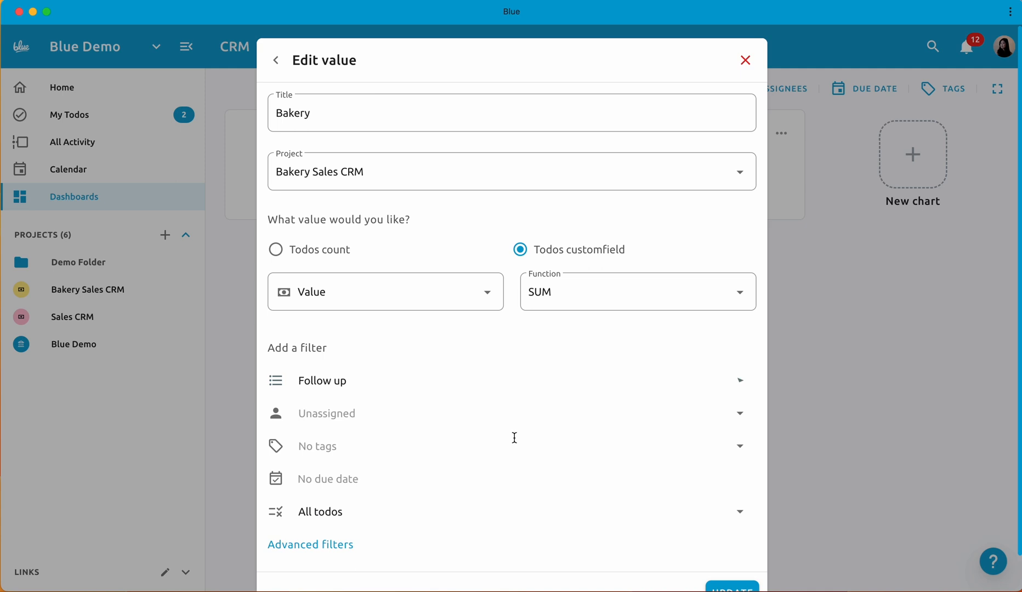
left_click(745, 60)
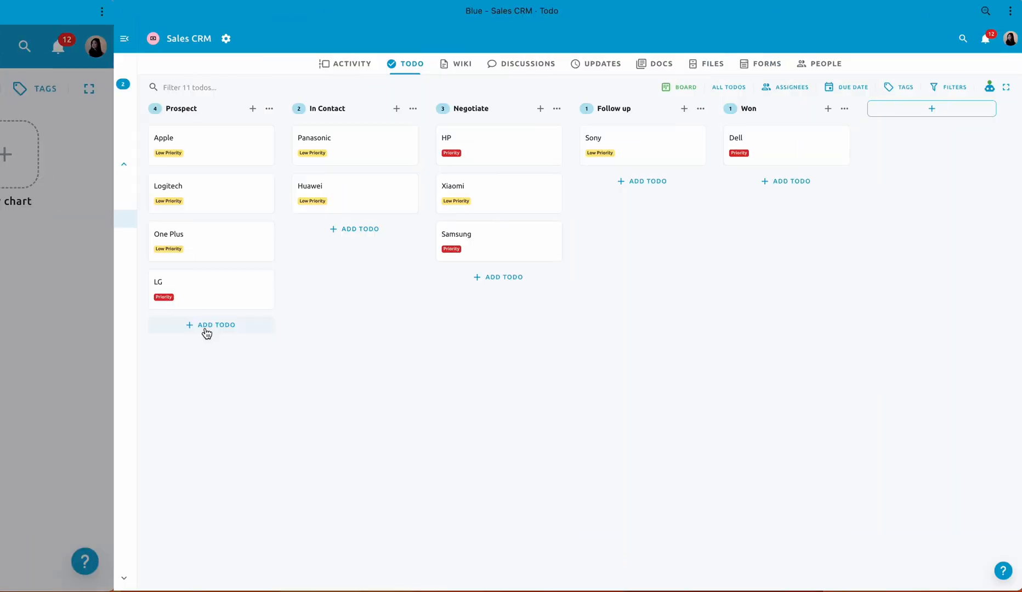
- Add an Android todo ($12,356, margin 12) to Prospect, then return to the CRM dashboard
left_click(210, 325)
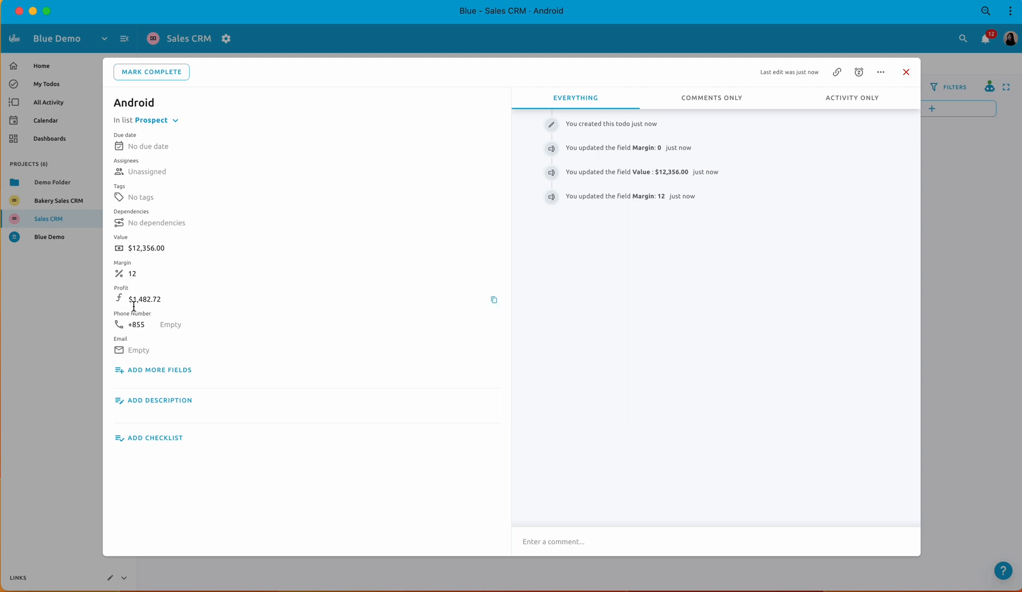
left_click(905, 72)
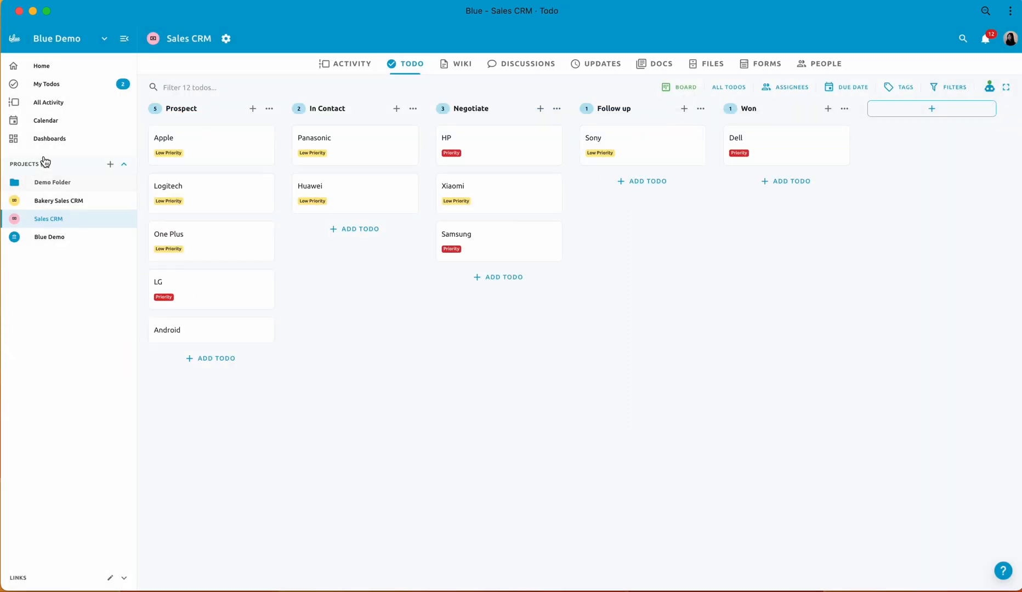
left_click(48, 138)
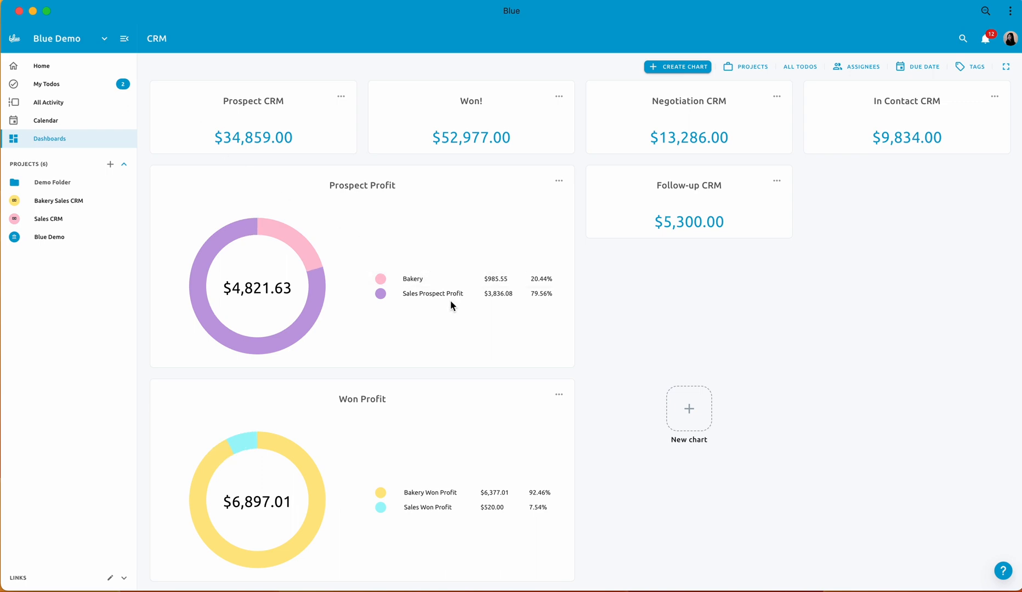
mouse_move(59, 201)
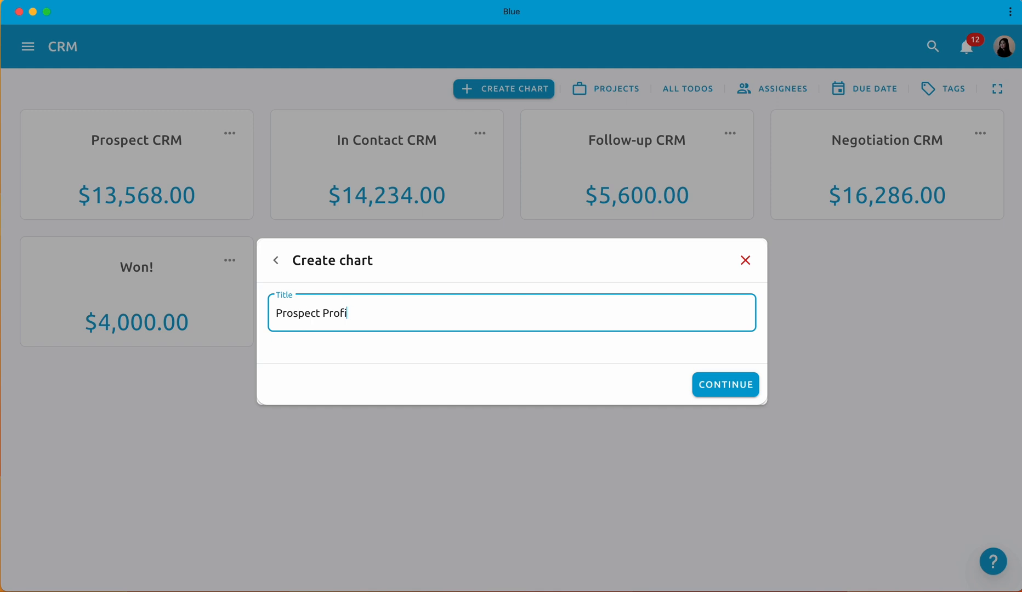
- Add a Bakery Profit value: Bakery Sales CRM, SUM of Profit, Prospect todos only
left_click(725, 385)
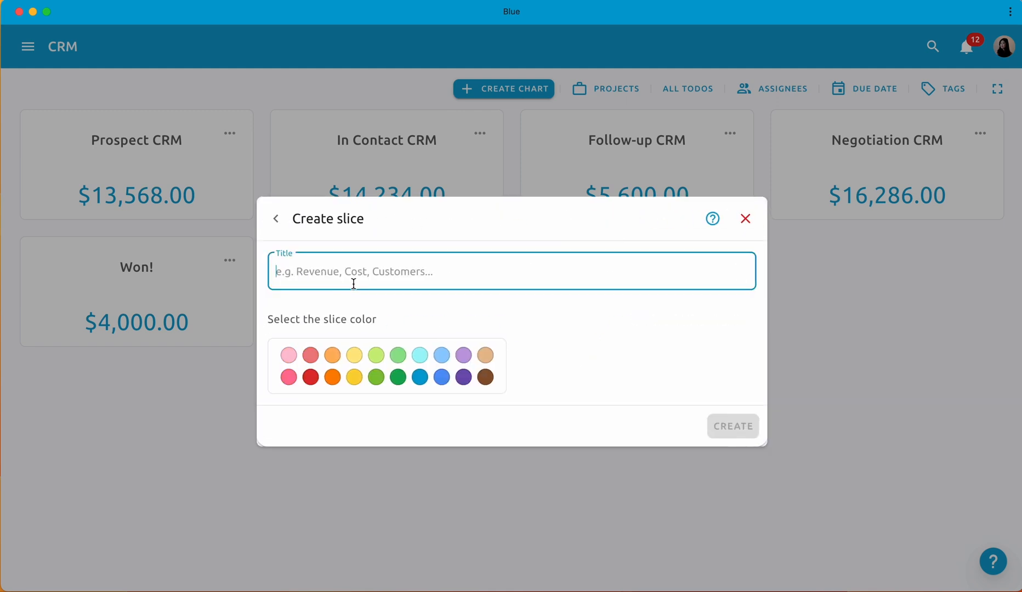
left_click(276, 219)
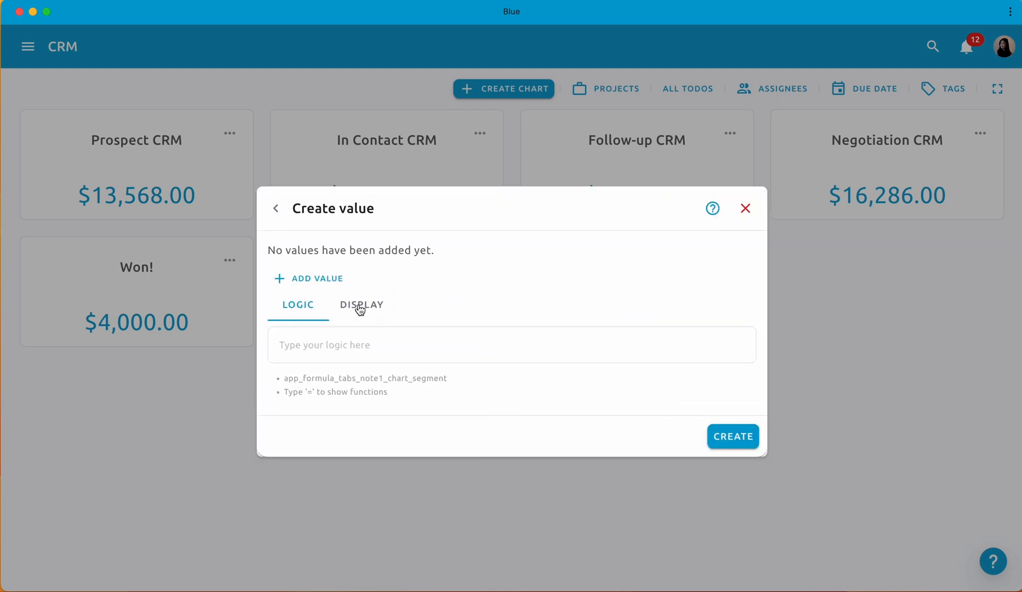
left_click(315, 279)
type("Bakery Pr")
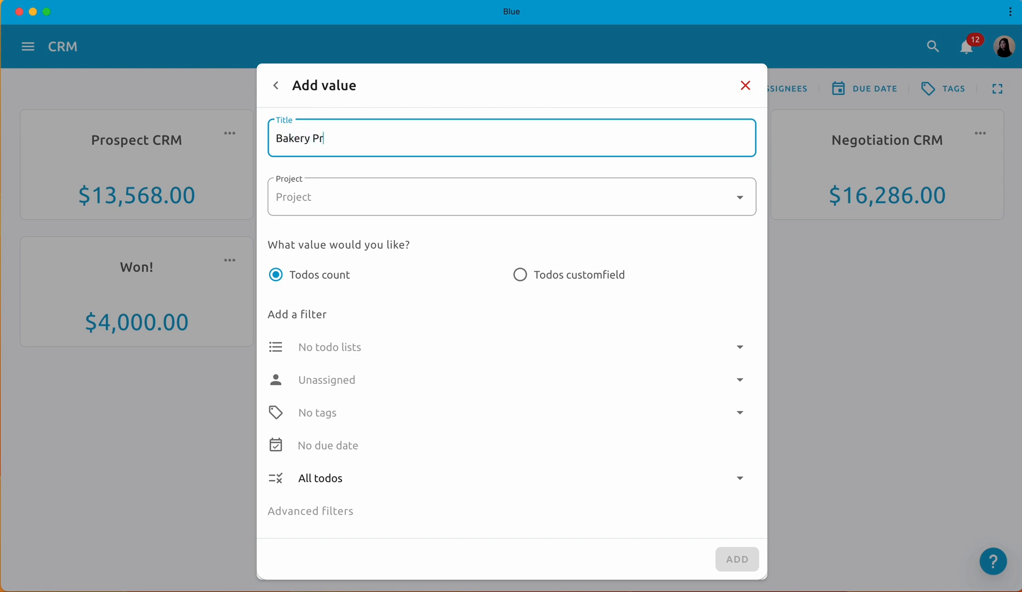
left_click(510, 196)
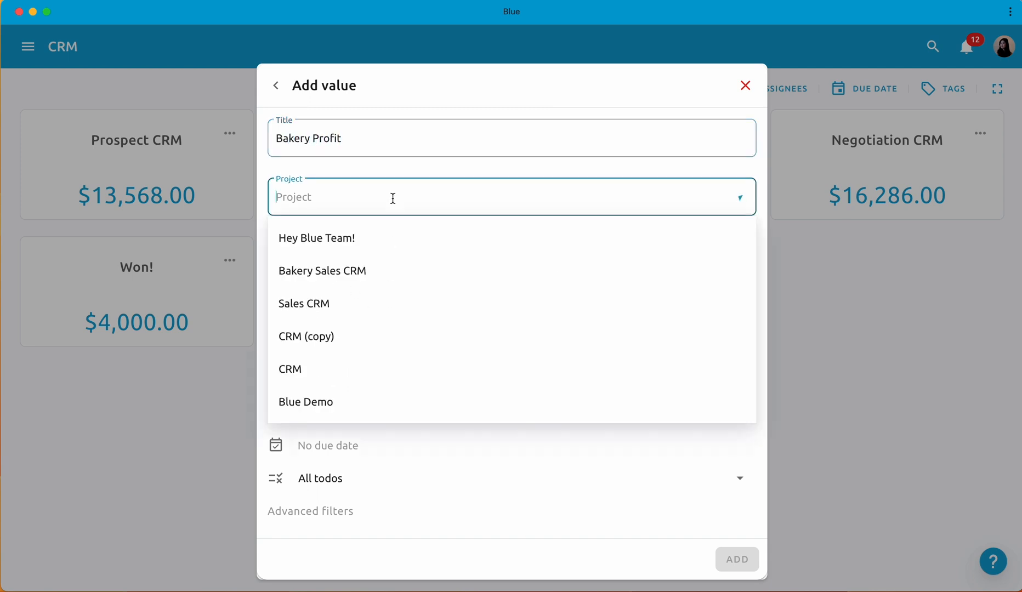
left_click(322, 271)
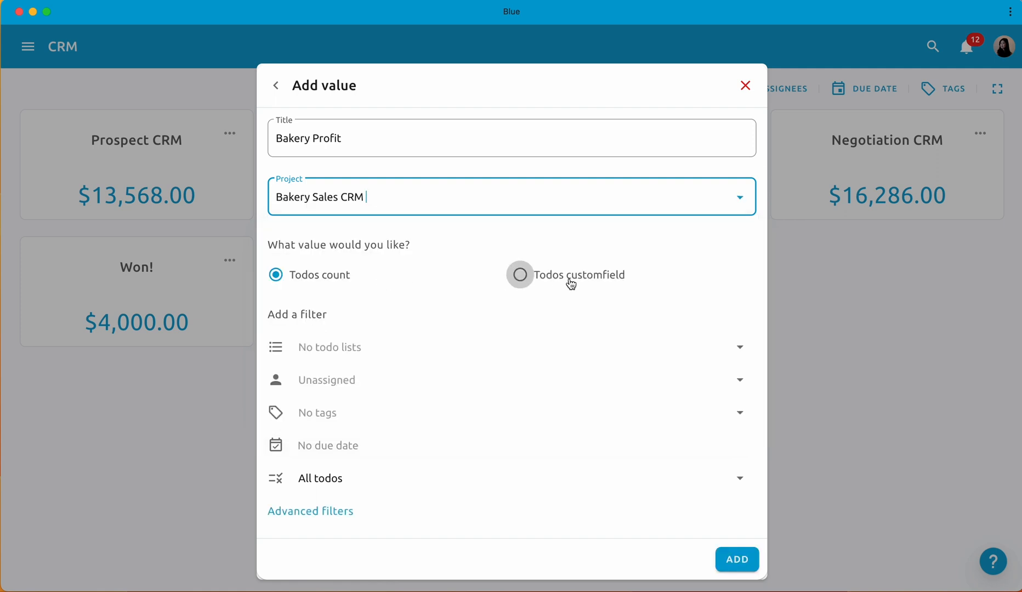
left_click(520, 275)
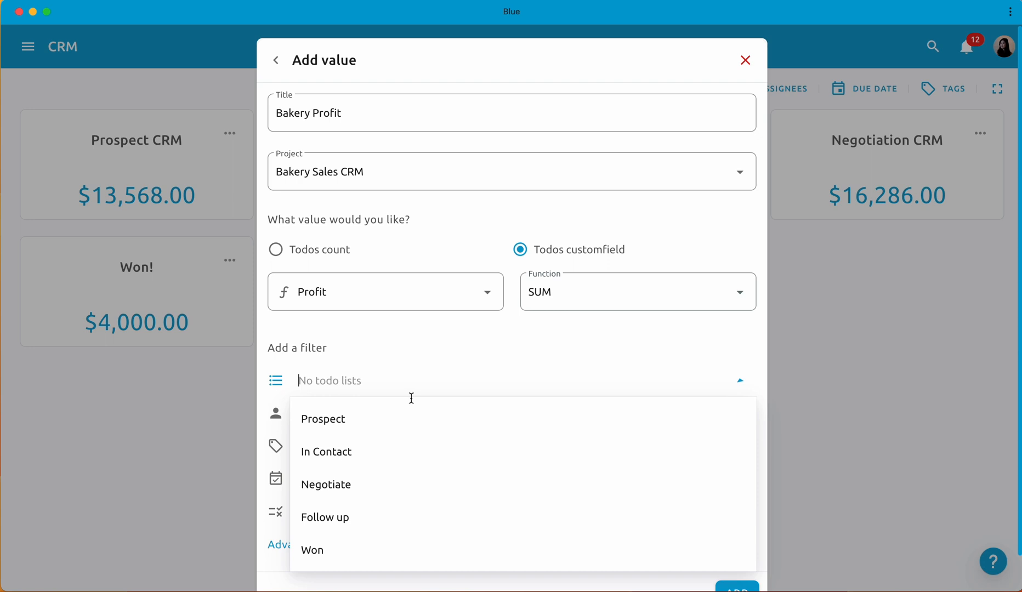
left_click(323, 419)
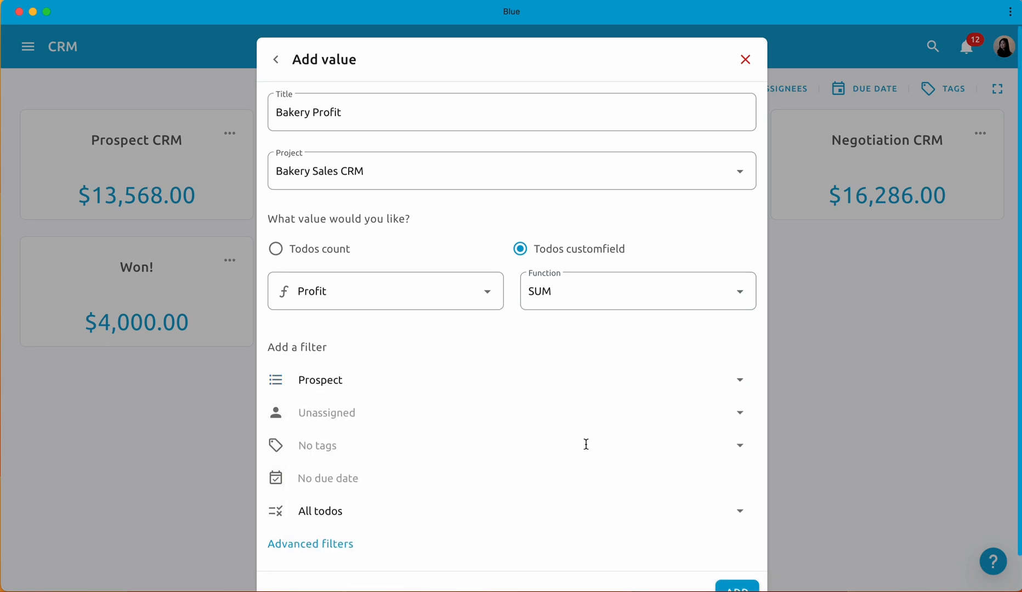
left_click(736, 587)
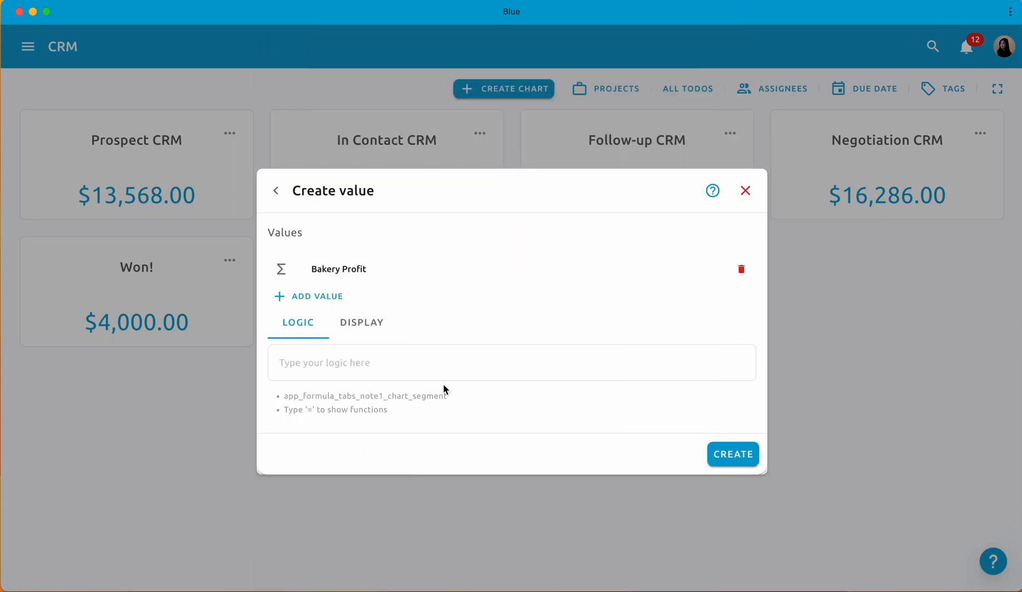
- Set the Bakery slice logic to =SUM(Bakery Profit) and save it
type("=sum")
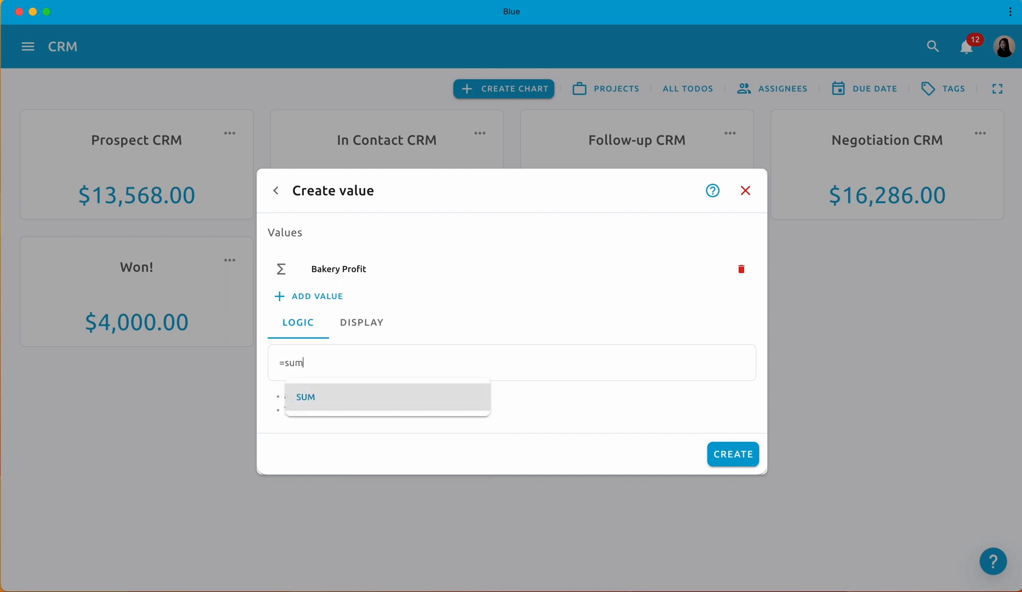
left_click(305, 397)
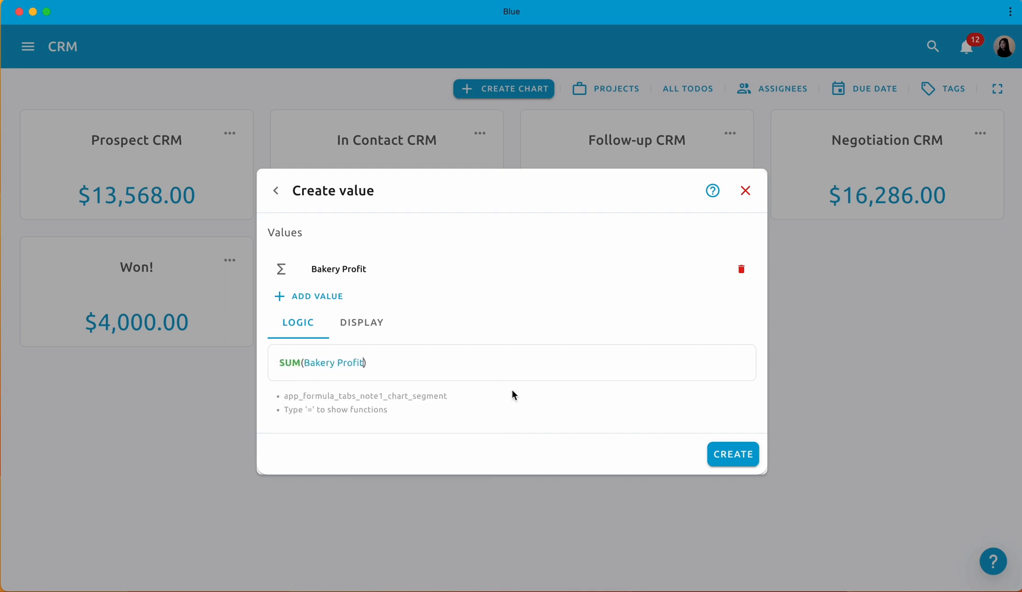
left_click(528, 384)
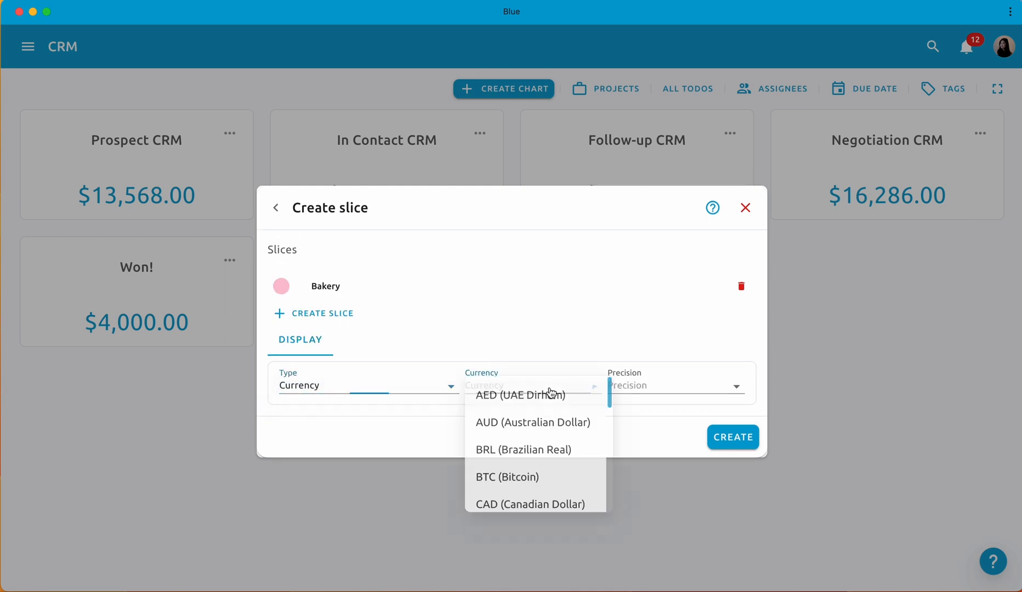
- Show chart amounts in USD, pick a colour for the Sales Won Profit slice, and create the chart
left_click(532, 385)
type("S")
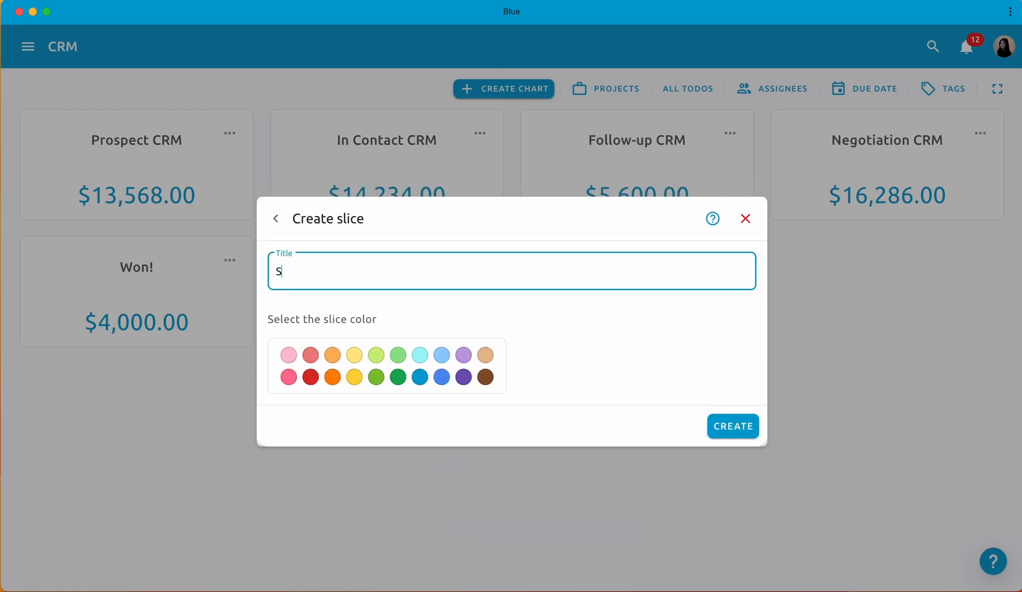
left_click(732, 426)
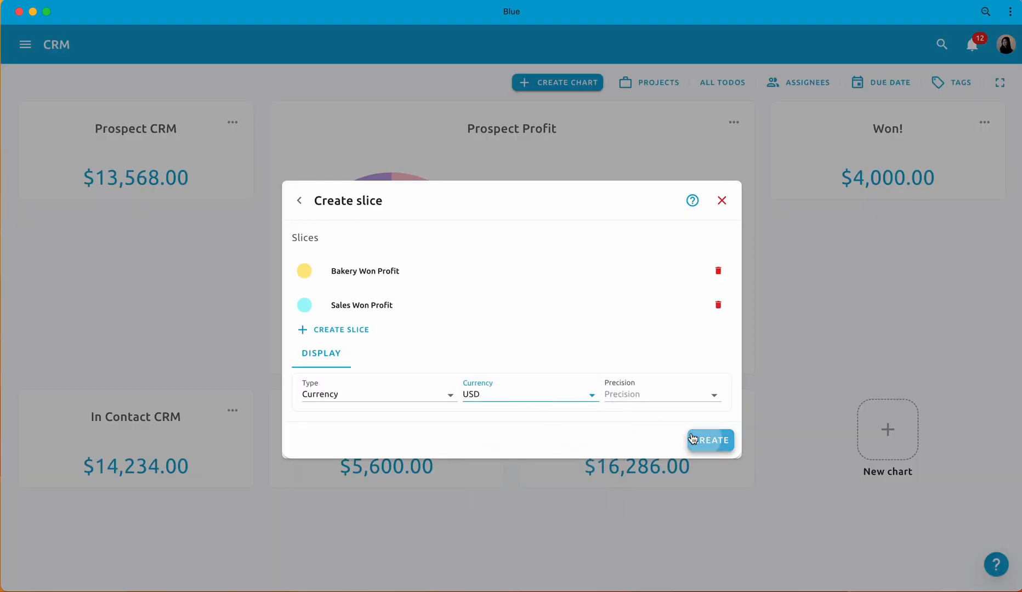
left_click(710, 440)
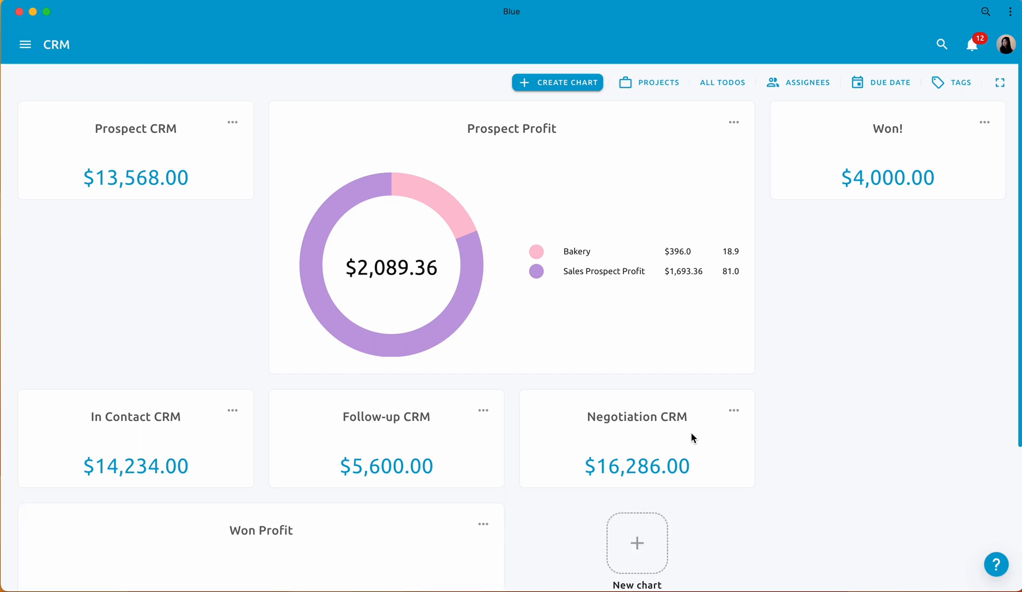
- Enter 453366 as Yummy Bun!'s Value and 12 as Margin, then go to Dashboards
scroll("down", 3)
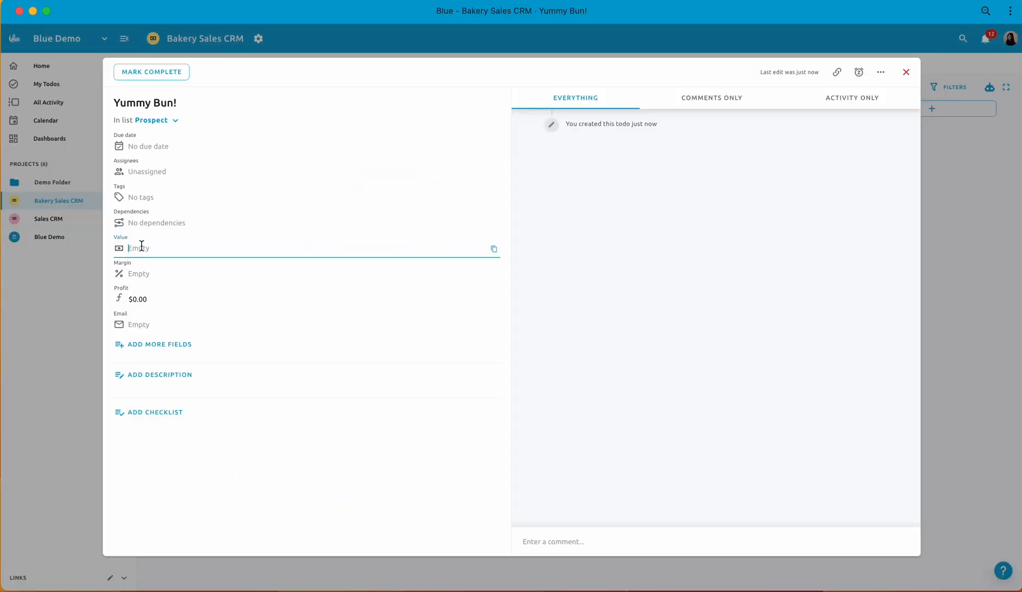
type("453366")
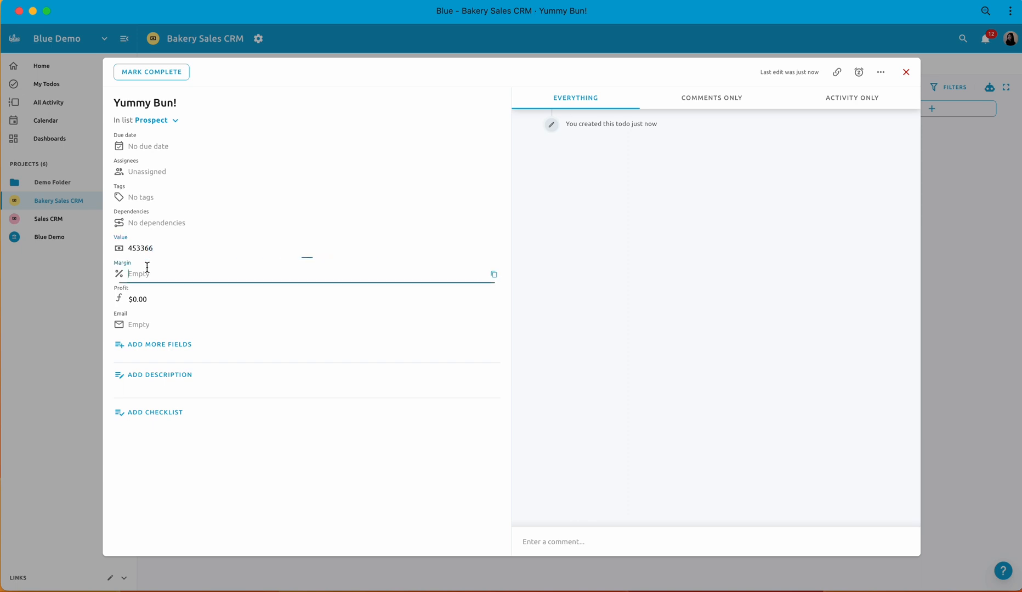
type("12")
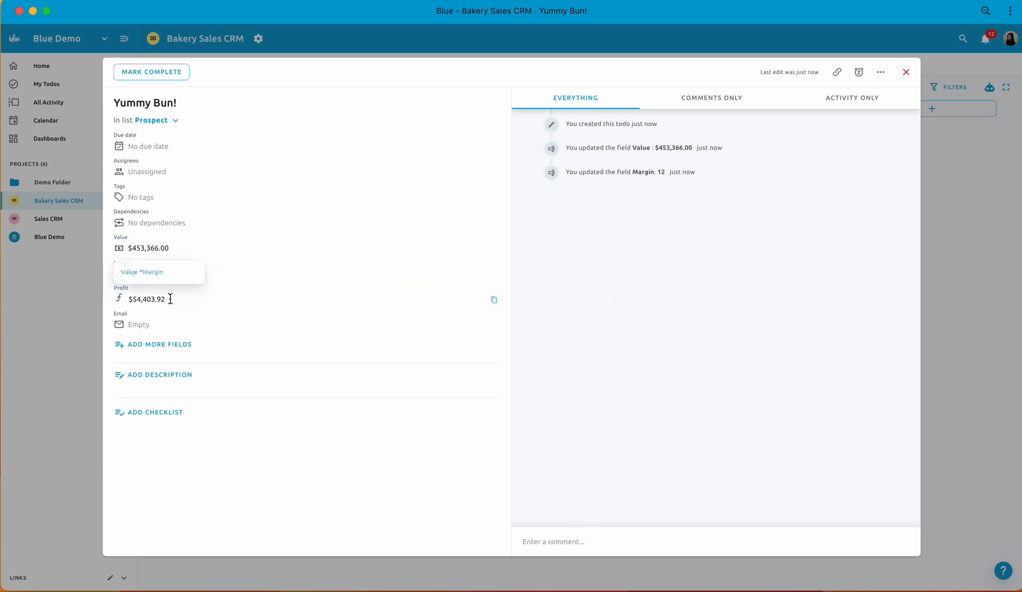
left_click(49, 138)
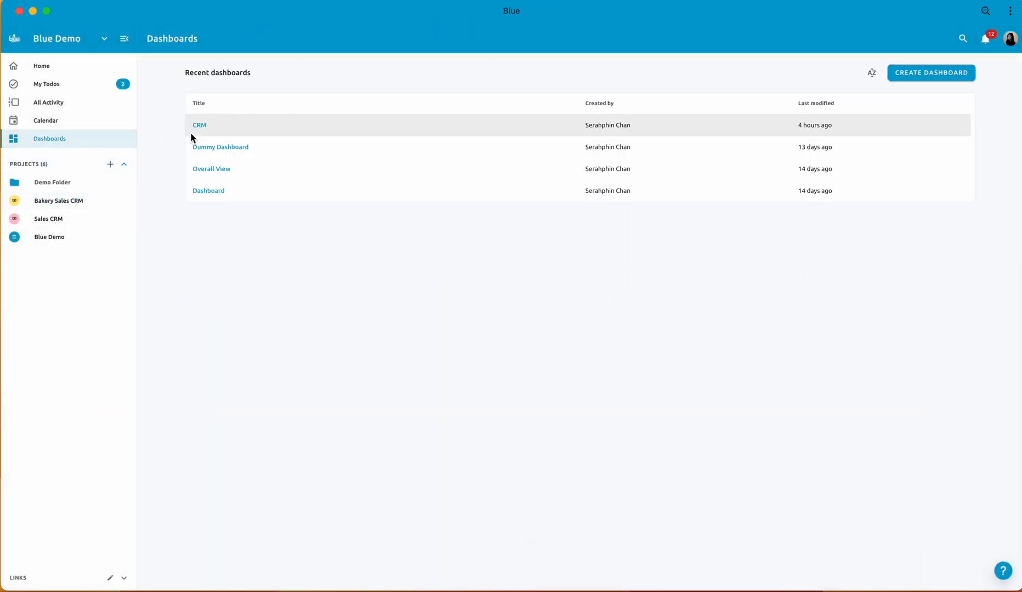
- On the CRM dashboard, set the Due Date range to Jan 1–May 31, 2023 and filter
left_click(199, 125)
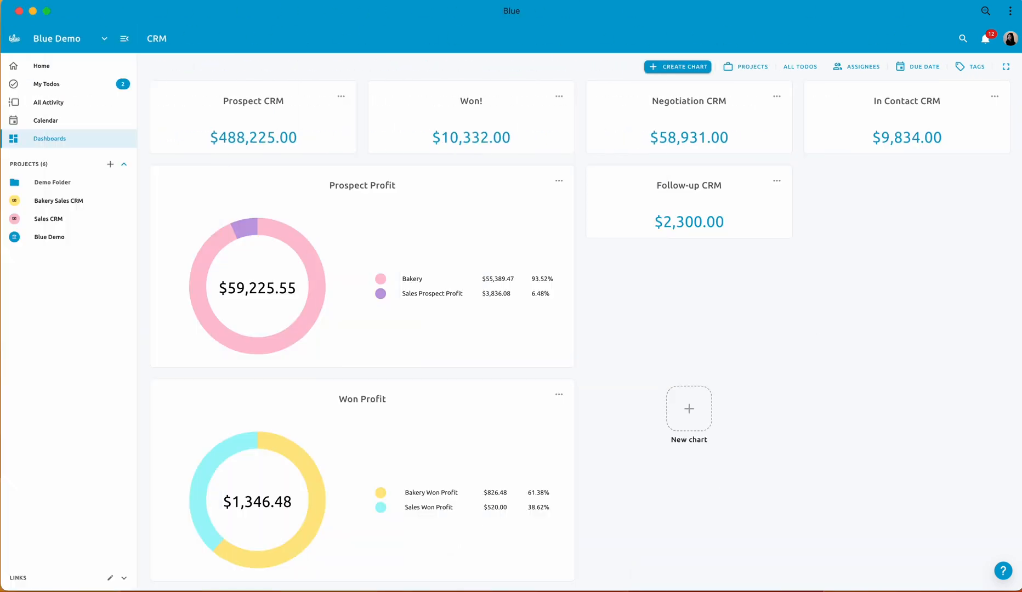
left_click(862, 66)
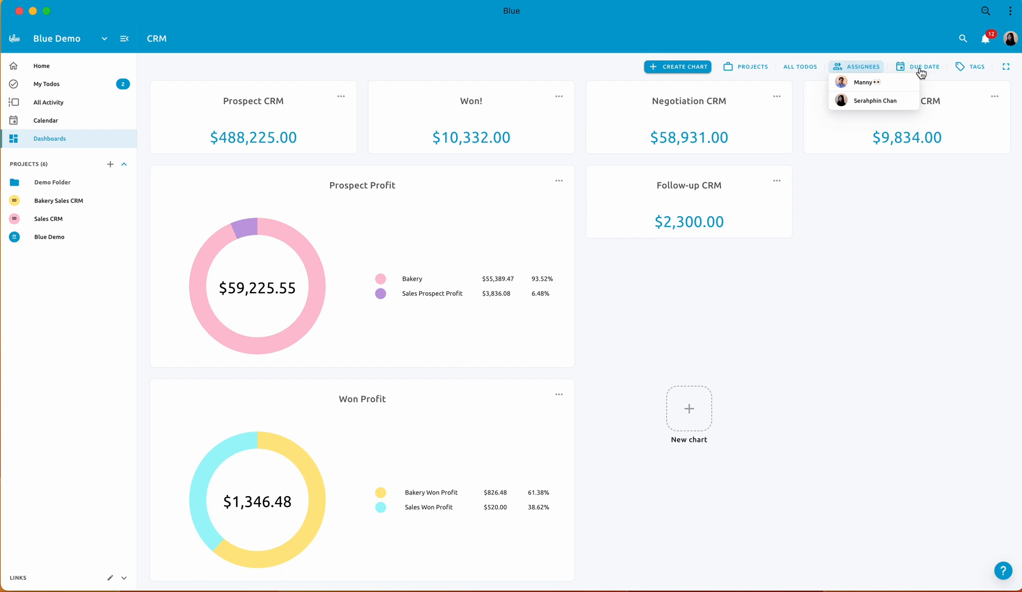
left_click(923, 66)
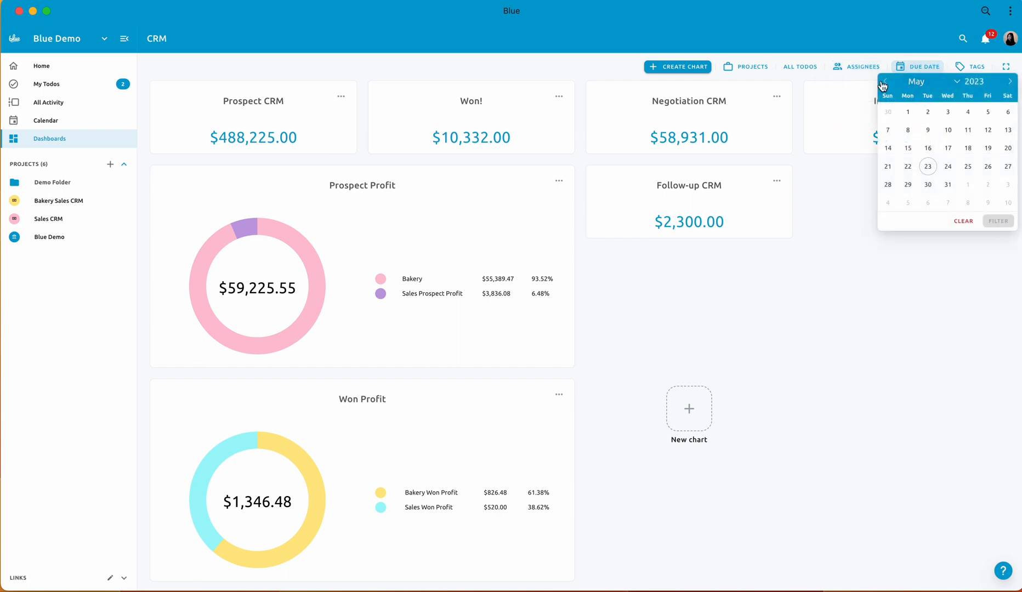
left_click(884, 82)
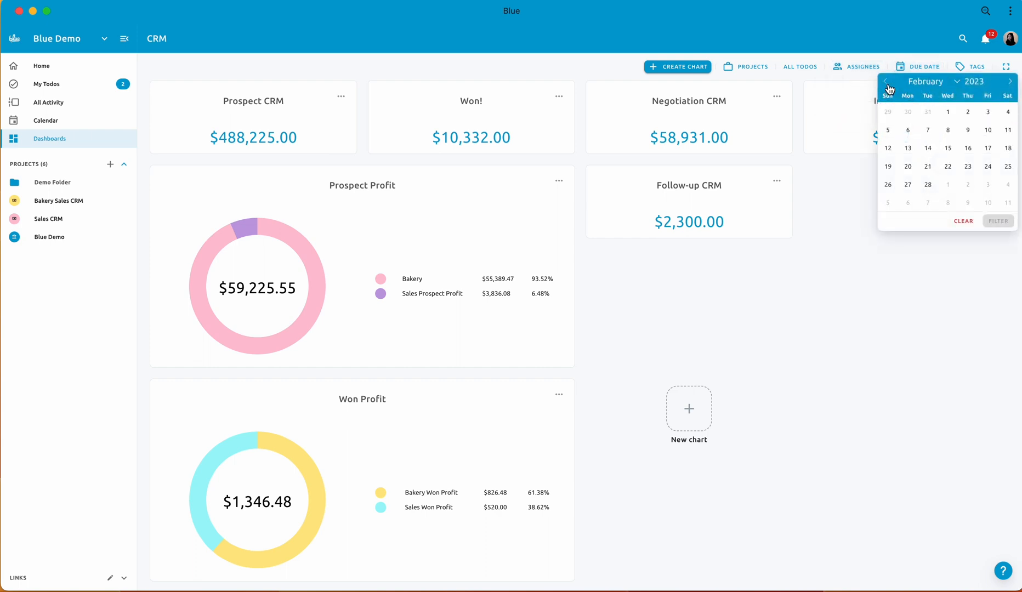
left_click(884, 81)
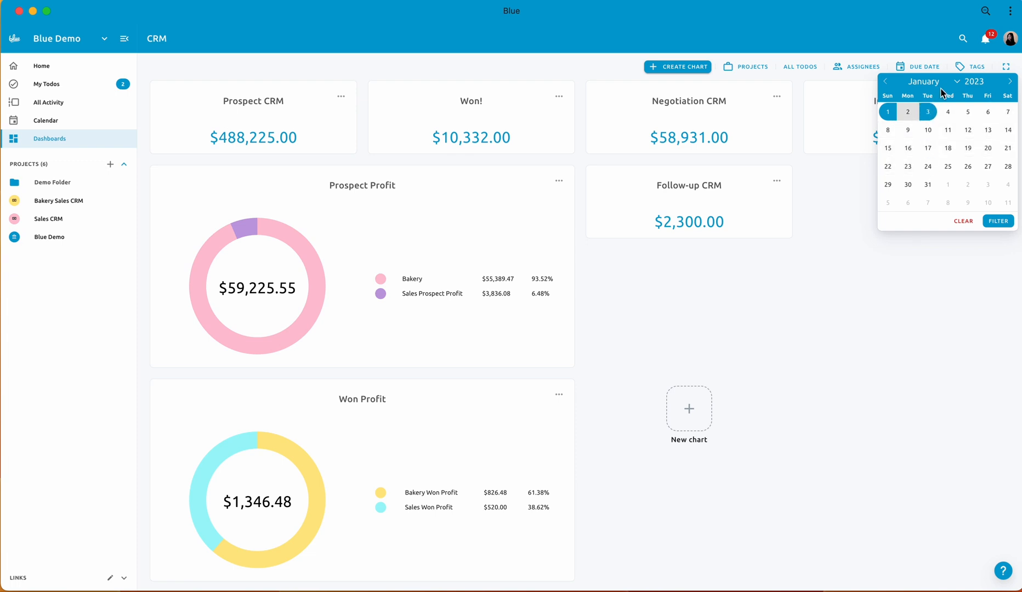
left_click(923, 81)
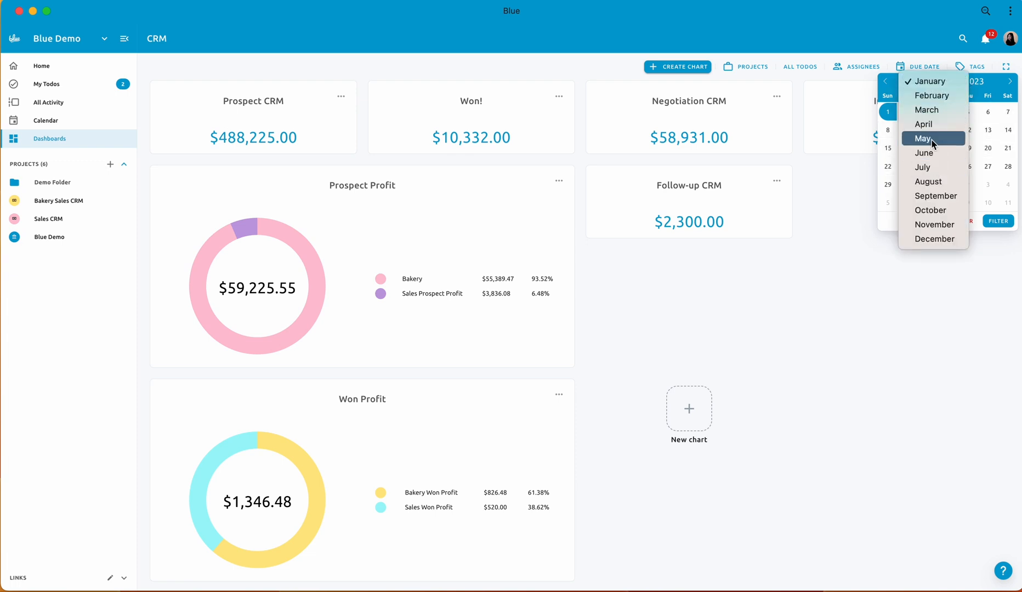
left_click(923, 138)
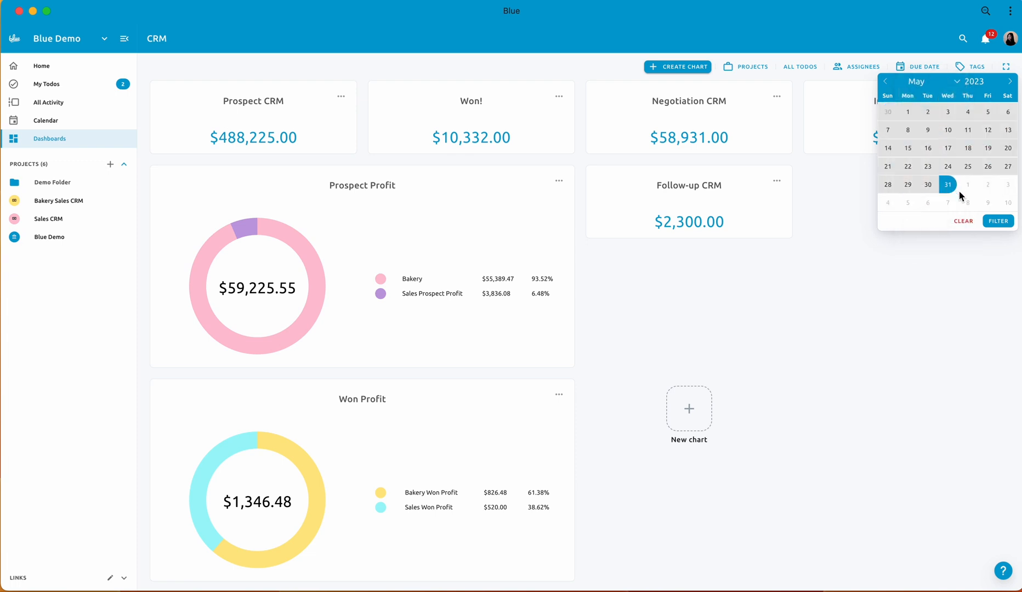
left_click(998, 220)
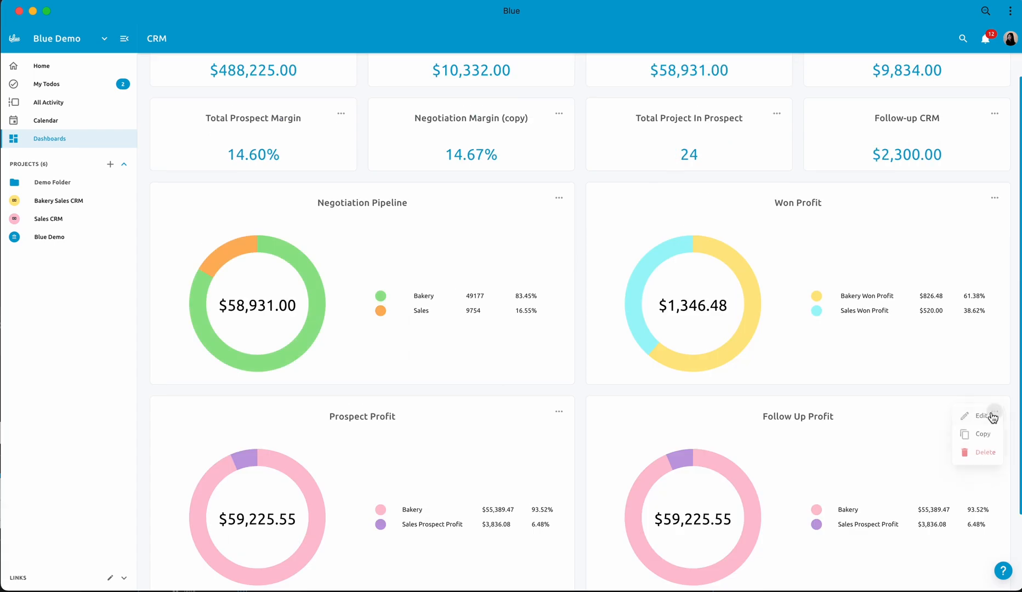
- Choose Edit from the Follow Up Profit chart's menu
left_click(982, 415)
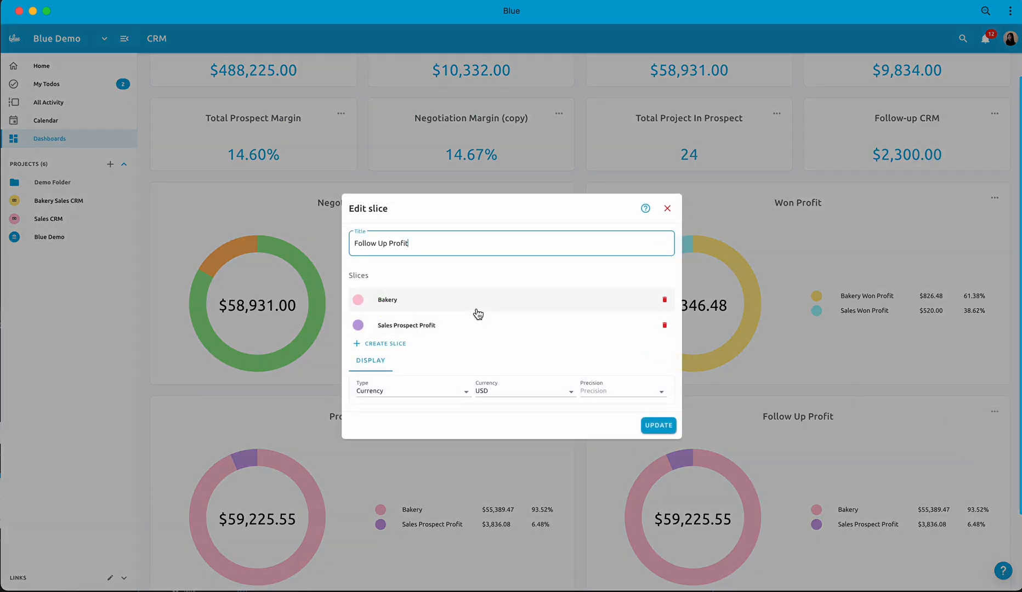